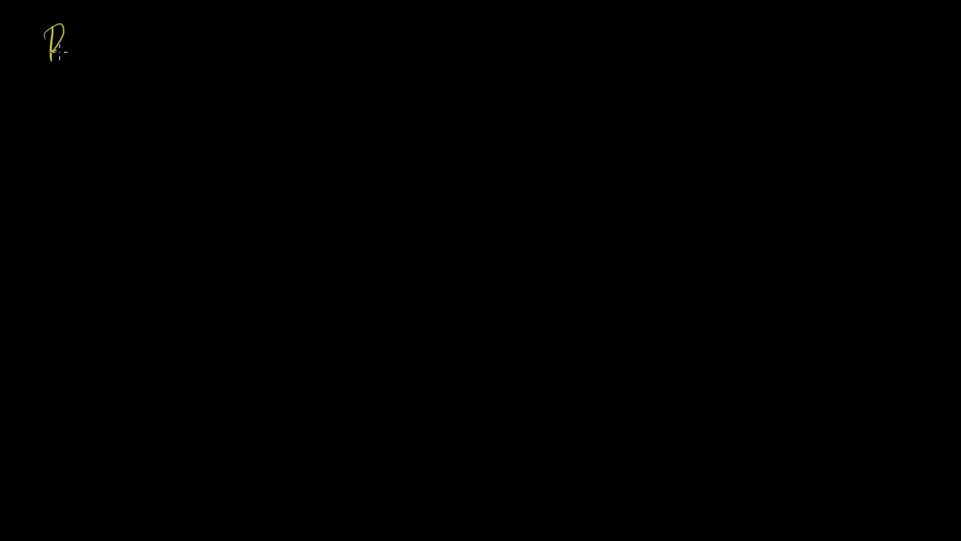
Handwrite 'Restaurant' in yellow at top left with a wavy double underline
type("Restau")
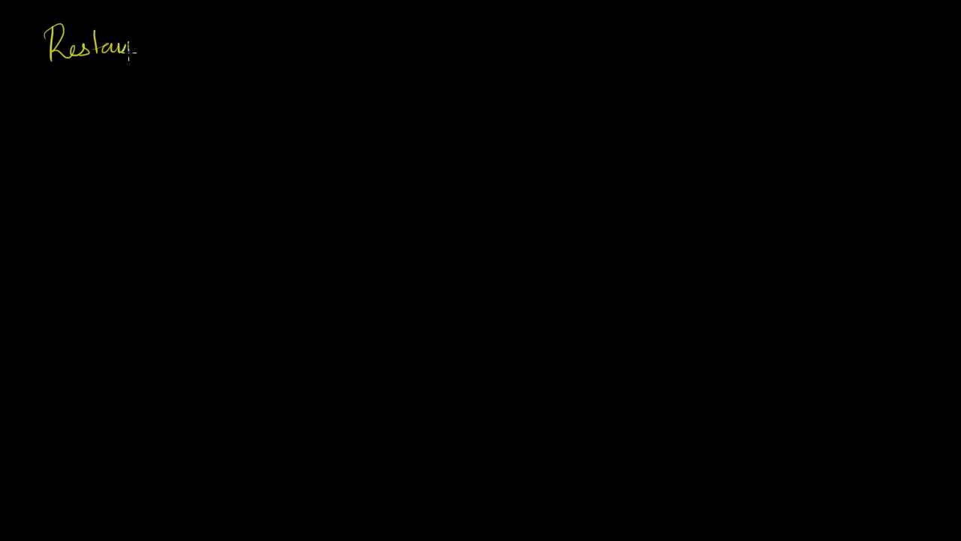
type("rant")
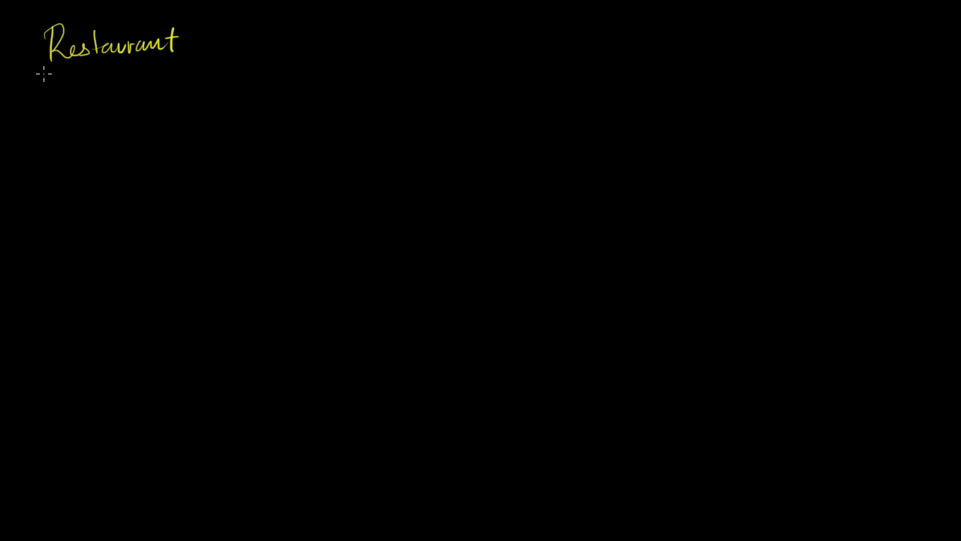
left_click_drag(45, 72, 165, 72)
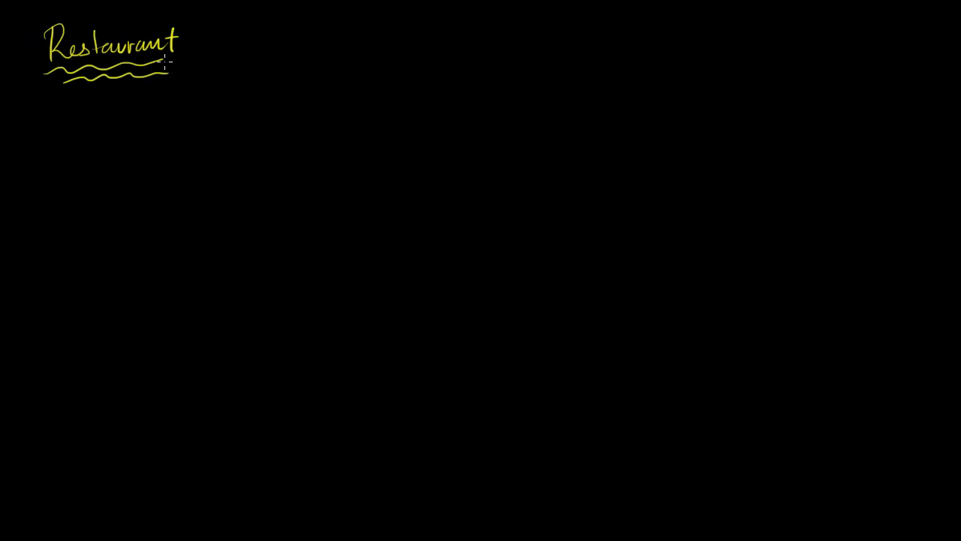
mouse_move(460, 271)
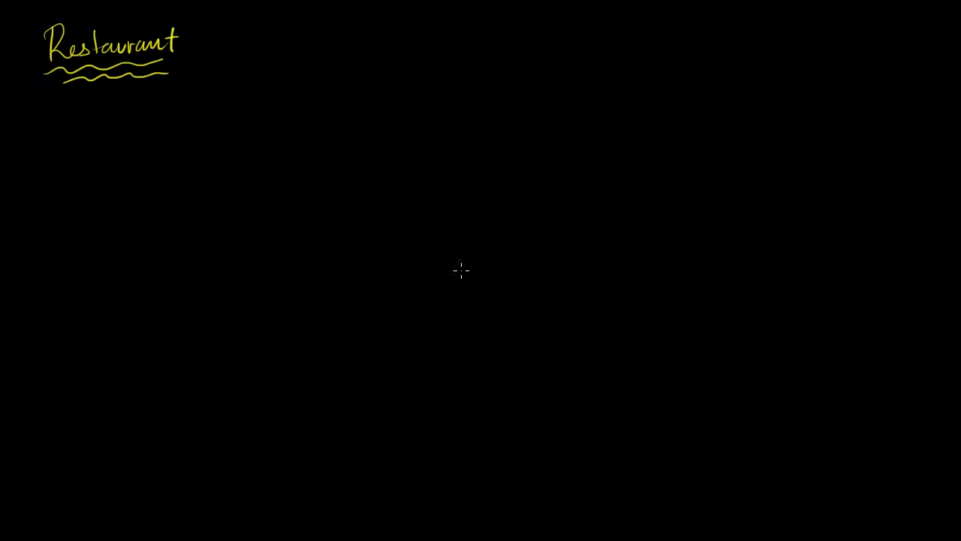
mouse_move(421, 311)
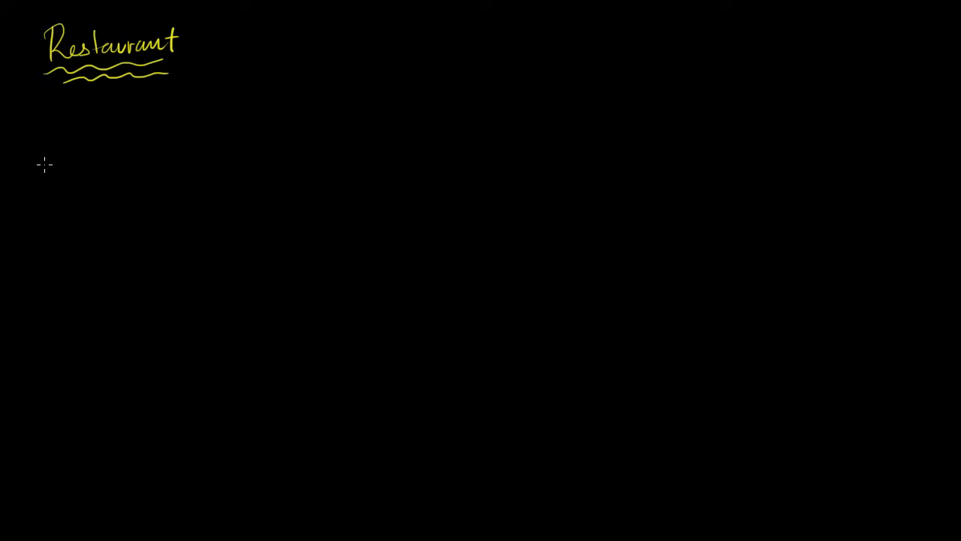
Write 'Year 1' in green below the title and underline it
left_click_drag(116, 101, 139, 124)
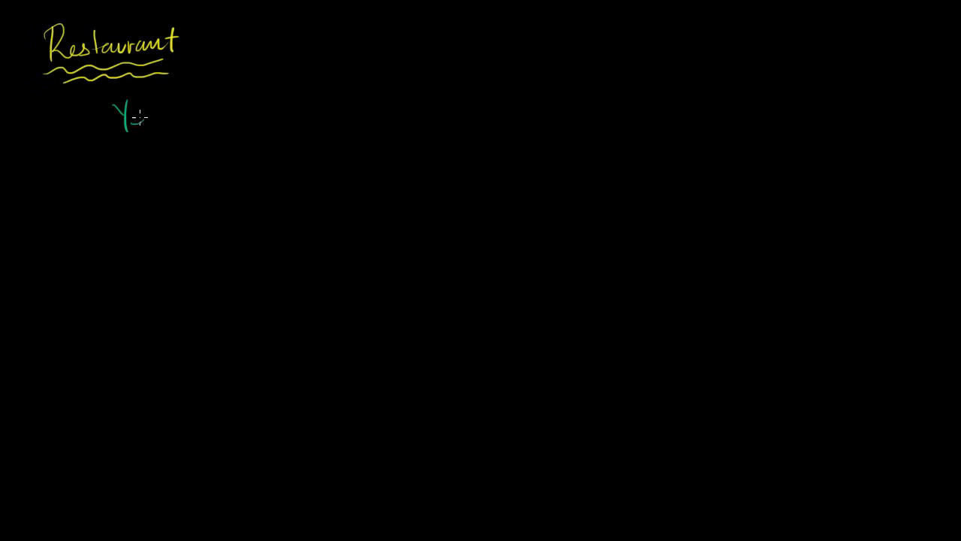
type("Year 1")
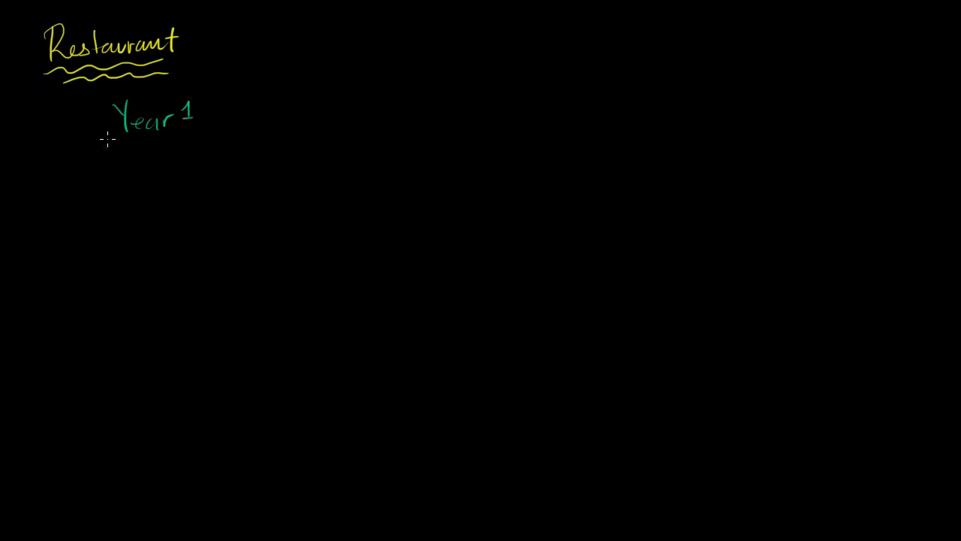
left_click_drag(109, 139, 199, 139)
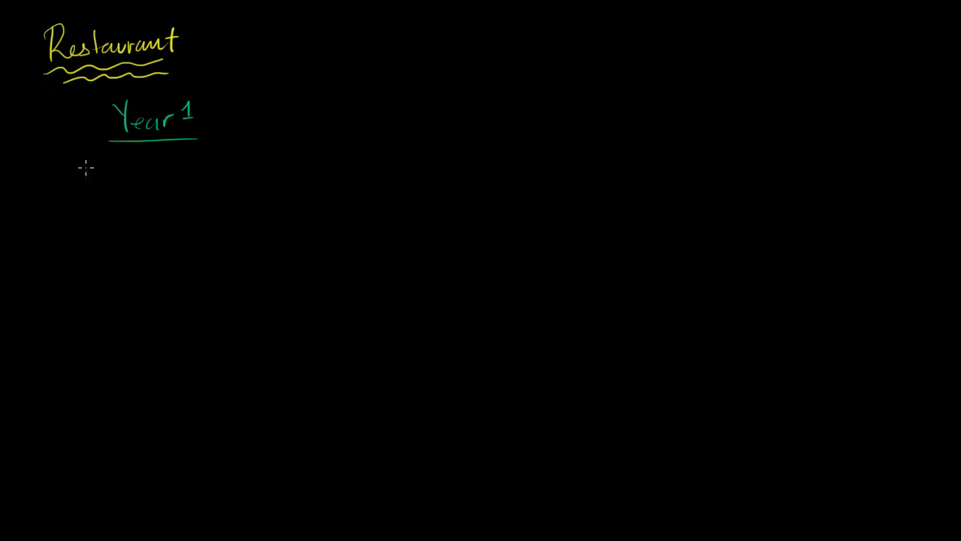
Write 'Revenue: 500,000' in red beneath the Year 1 heading
type("Rev")
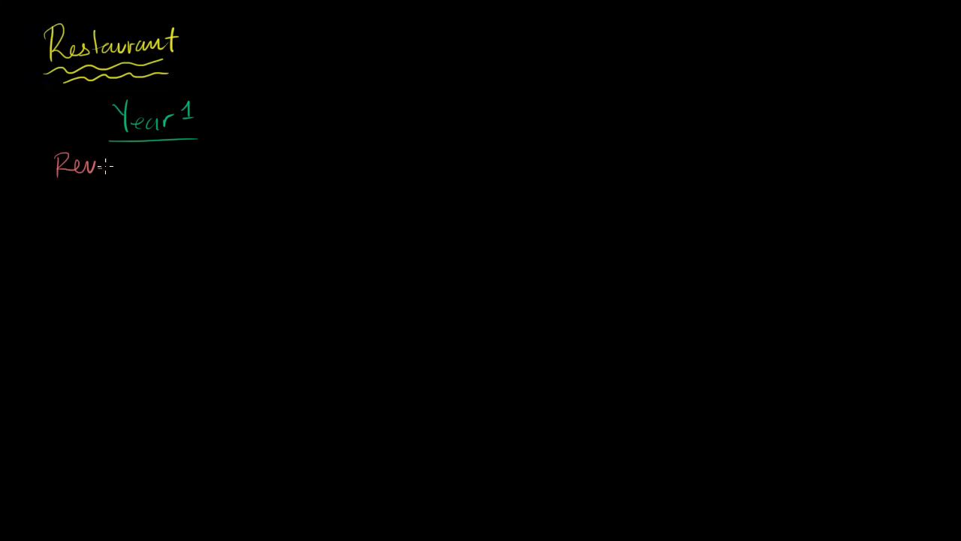
type("Revenue:")
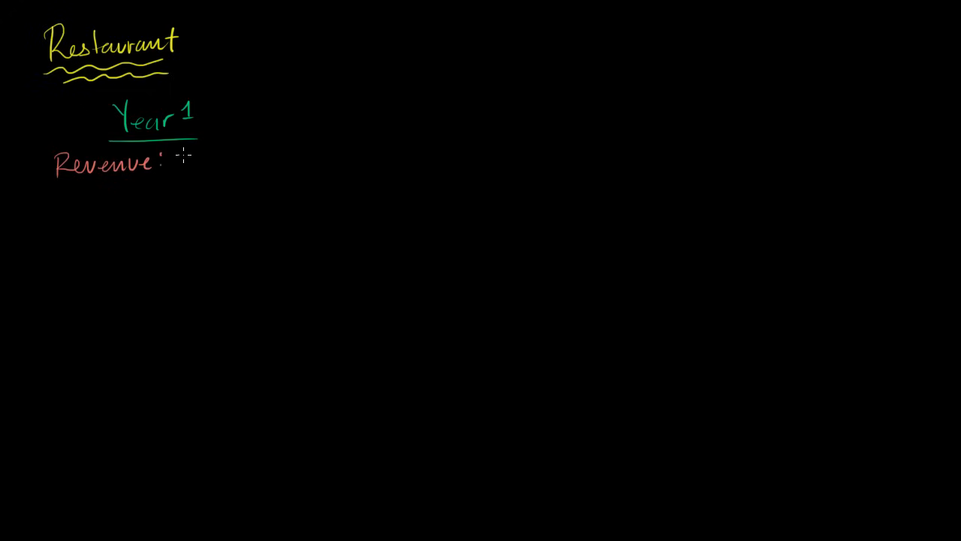
type("500,000")
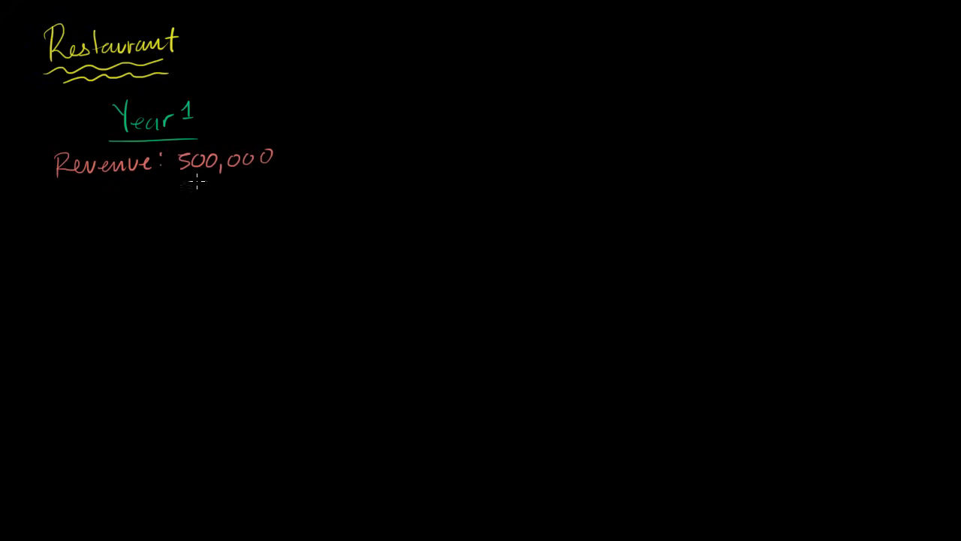
mouse_move(192, 186)
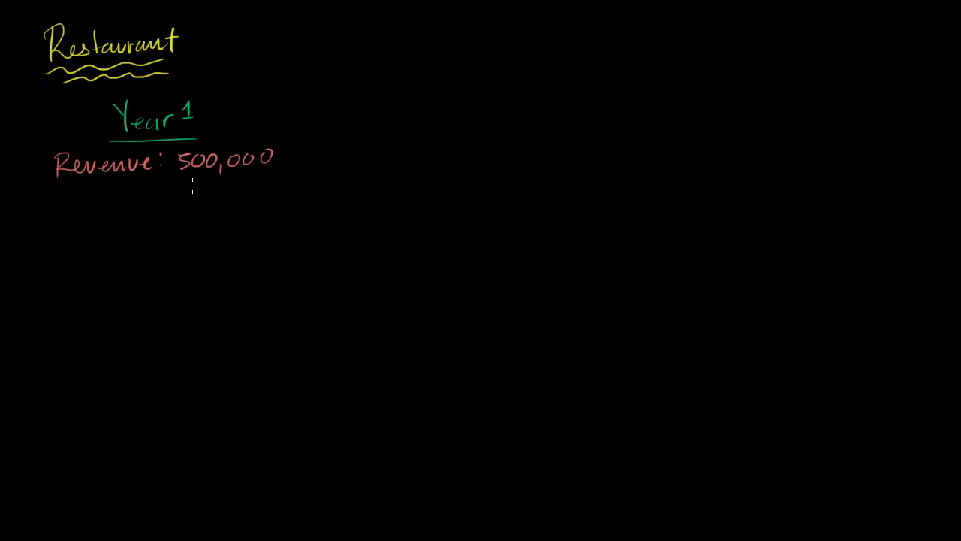
mouse_move(145, 366)
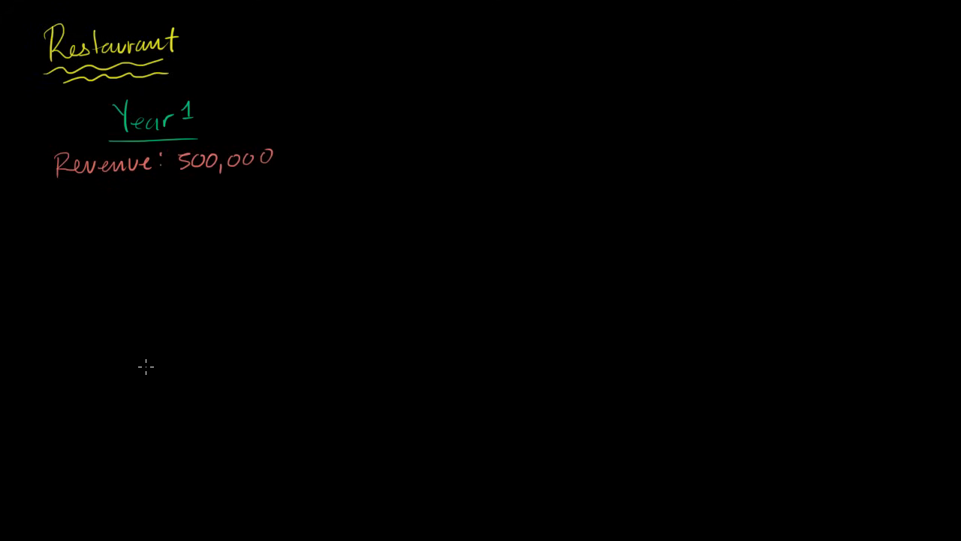
mouse_move(157, 294)
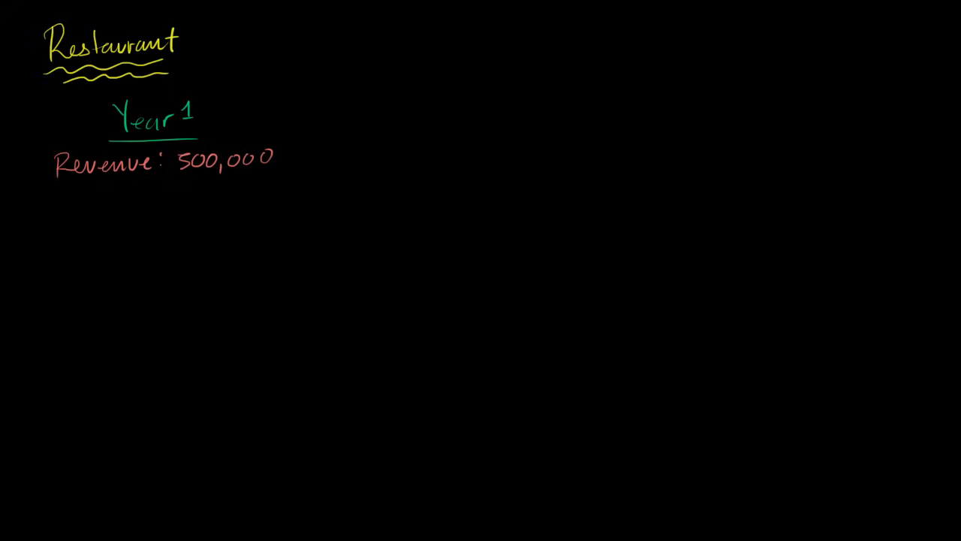
Write 'Expenses:' with Food 100,000 and Labor 100,000 beneath it
type("Expenses:")
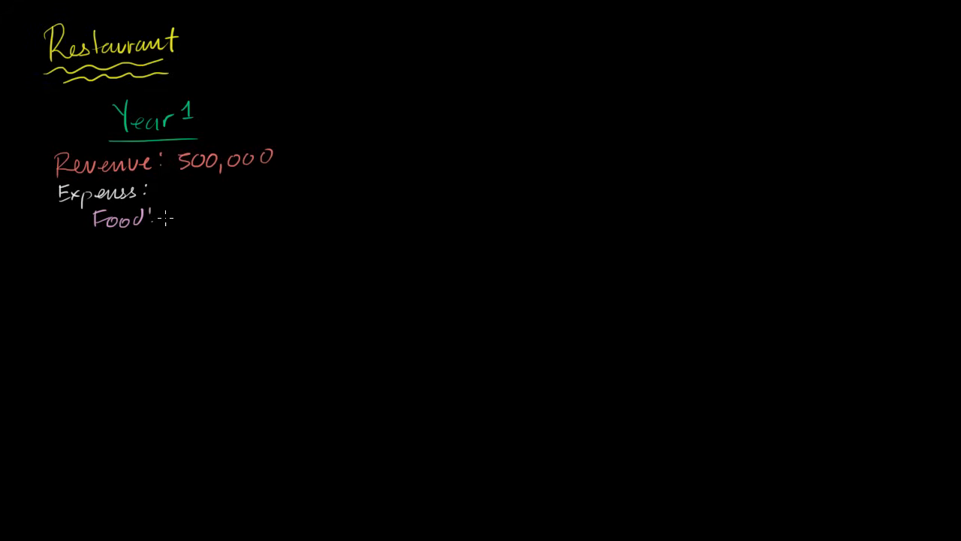
mouse_move(180, 209)
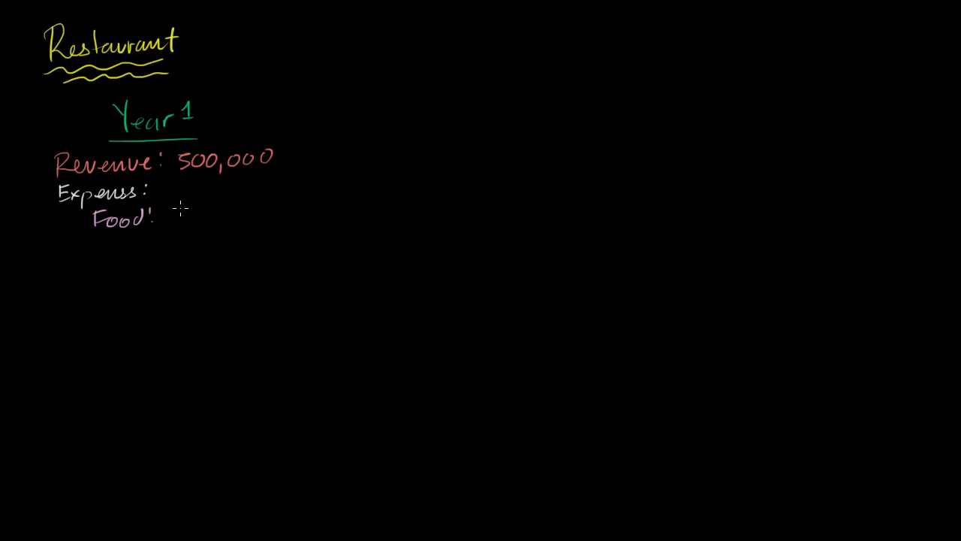
type("100,000")
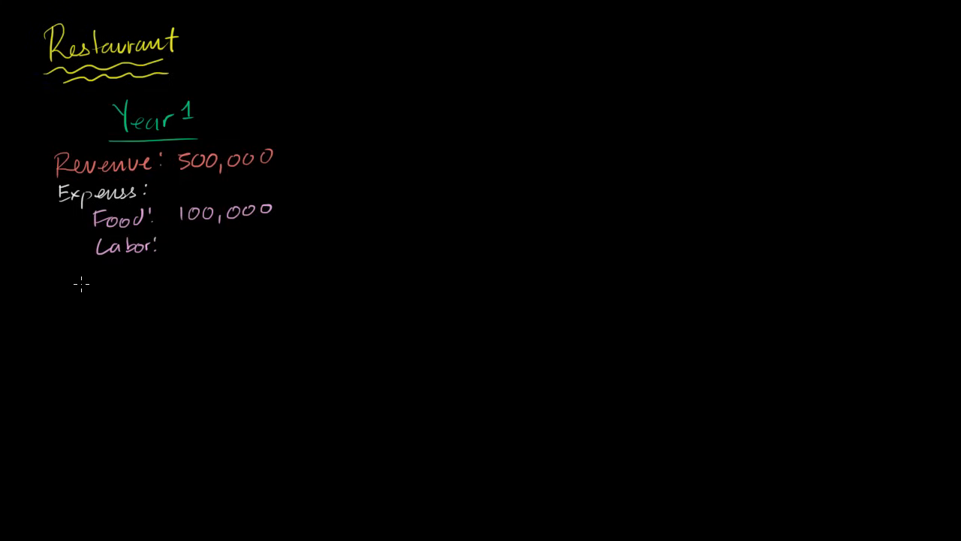
type("100")
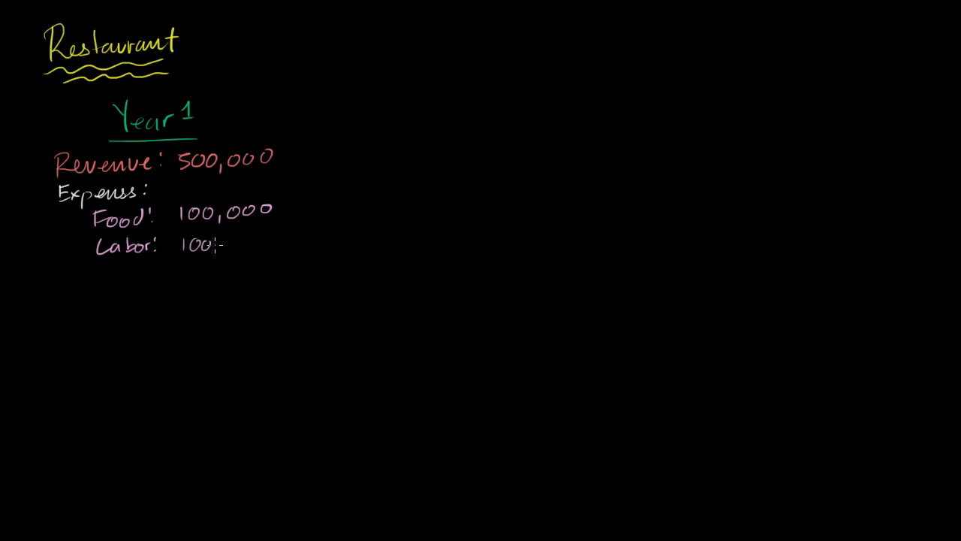
type(",000")
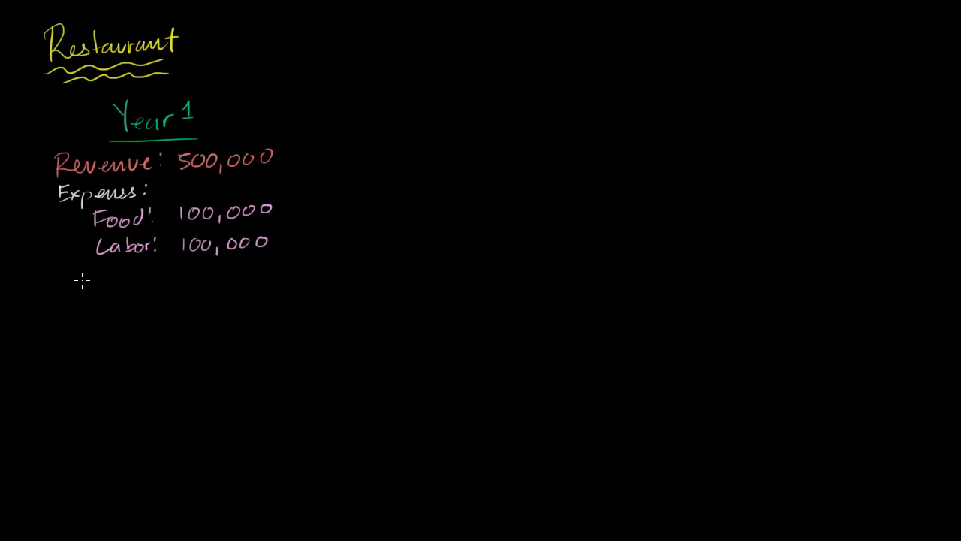
mouse_move(99, 279)
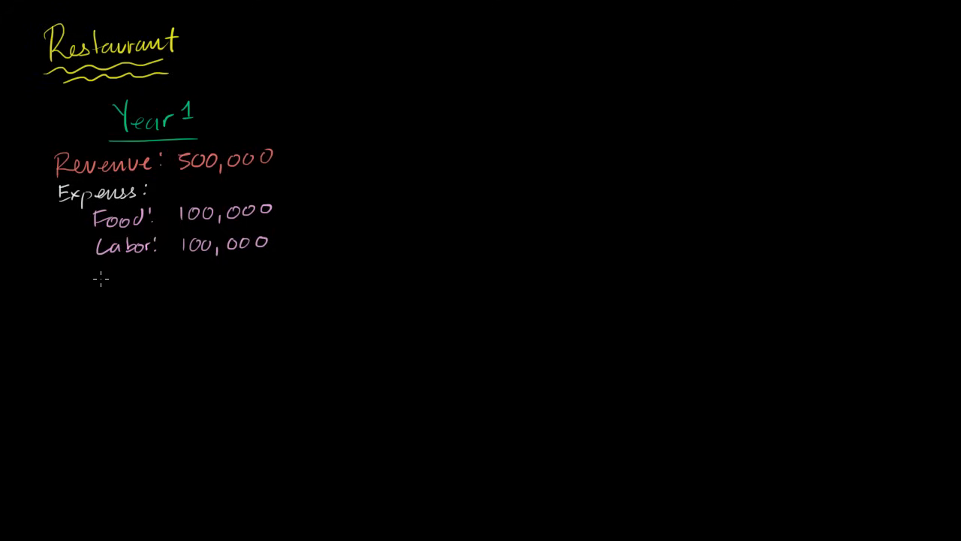
Add the Rent 200,000 expense line below Labor
type("Rent :")
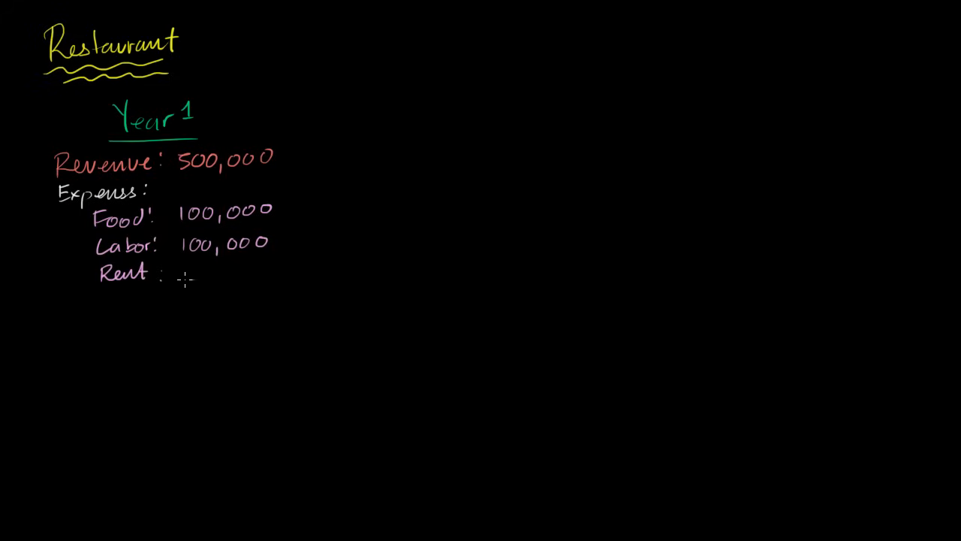
type("200,0")
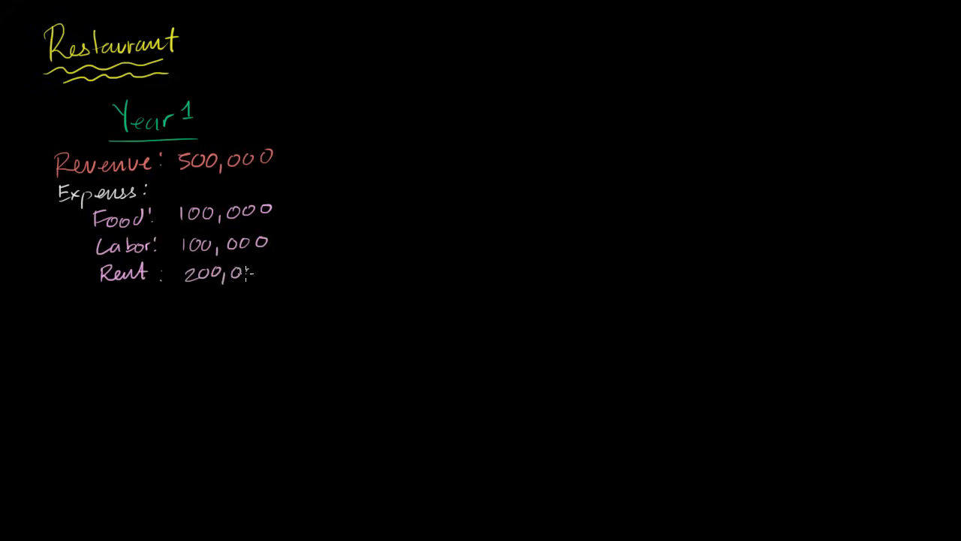
type("000")
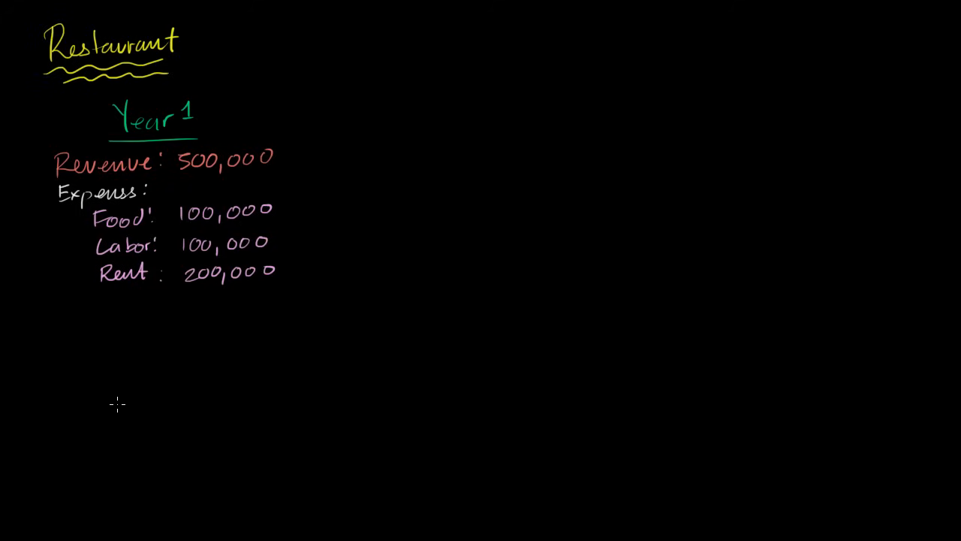
mouse_move(98, 386)
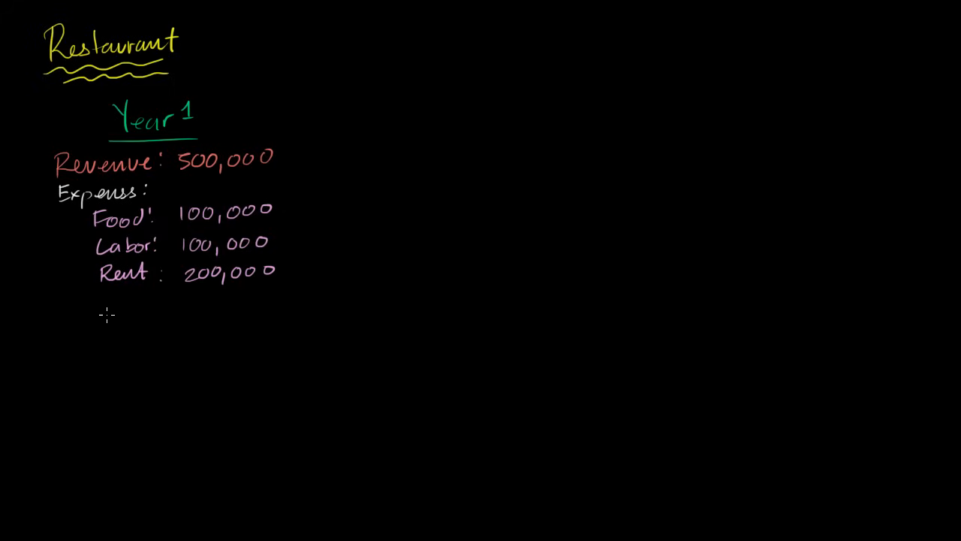
Handwrite 'Equip Rent : 50,000' as a fourth expense below Rent
type("E")
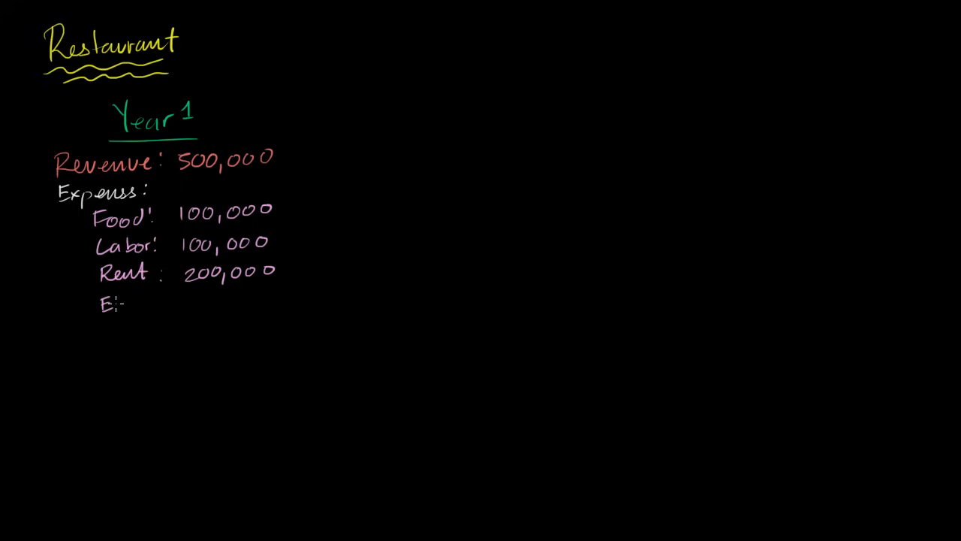
type("Equip")
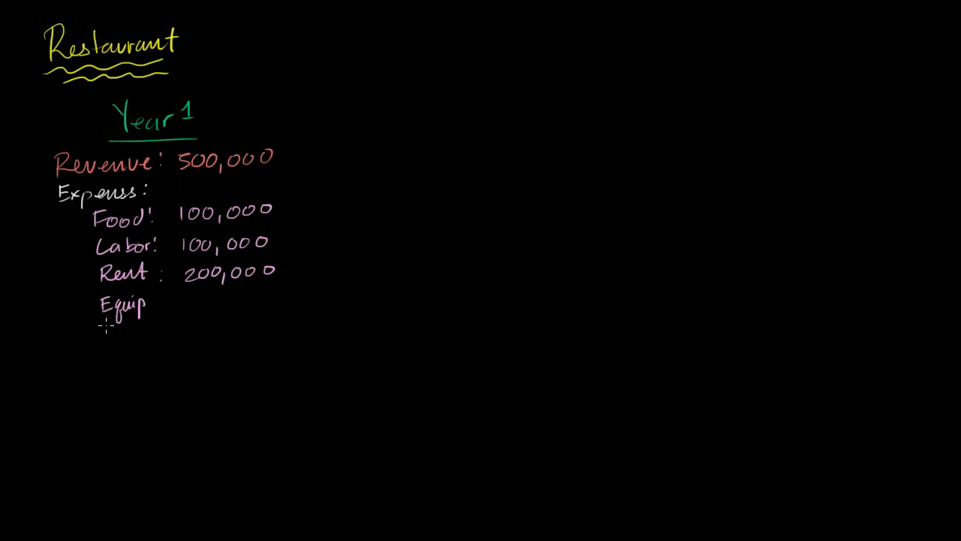
type("Rent :")
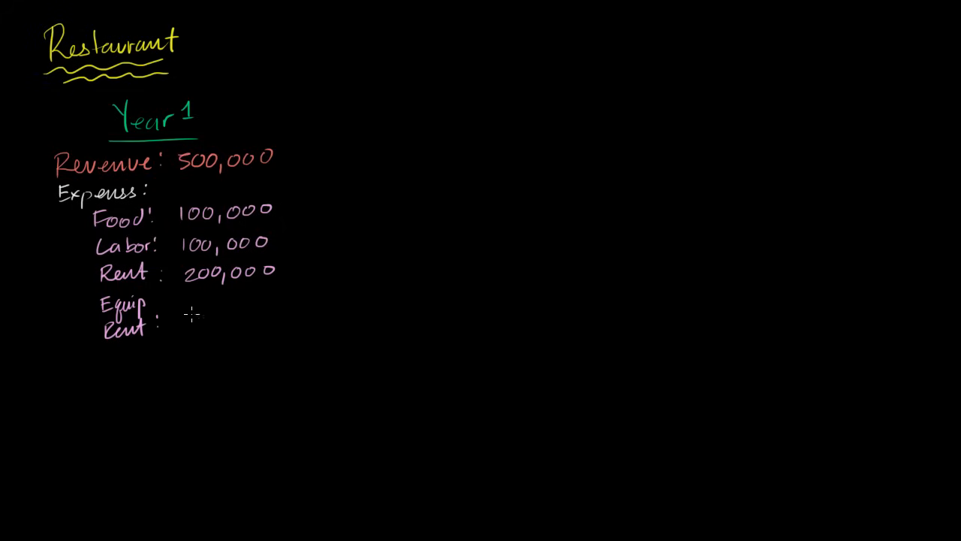
type("50,000")
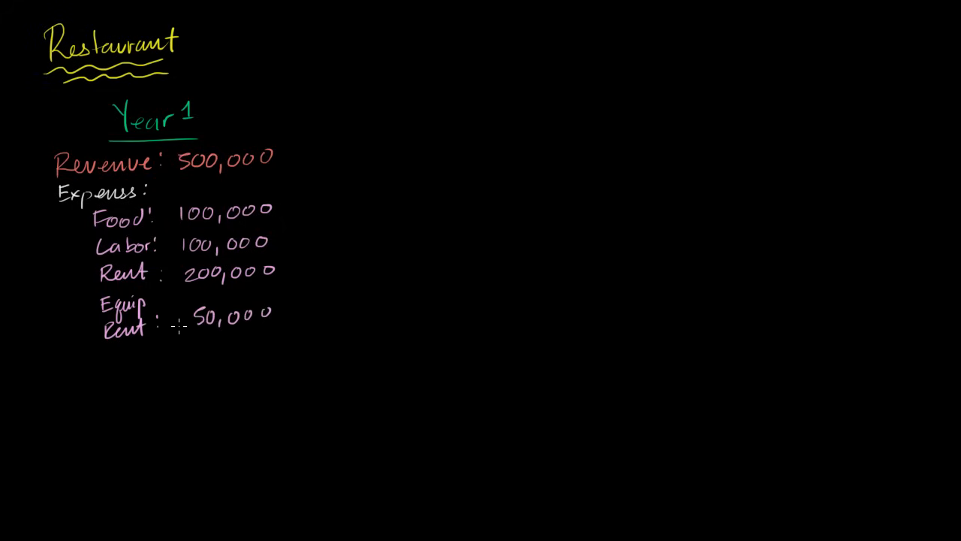
mouse_move(146, 370)
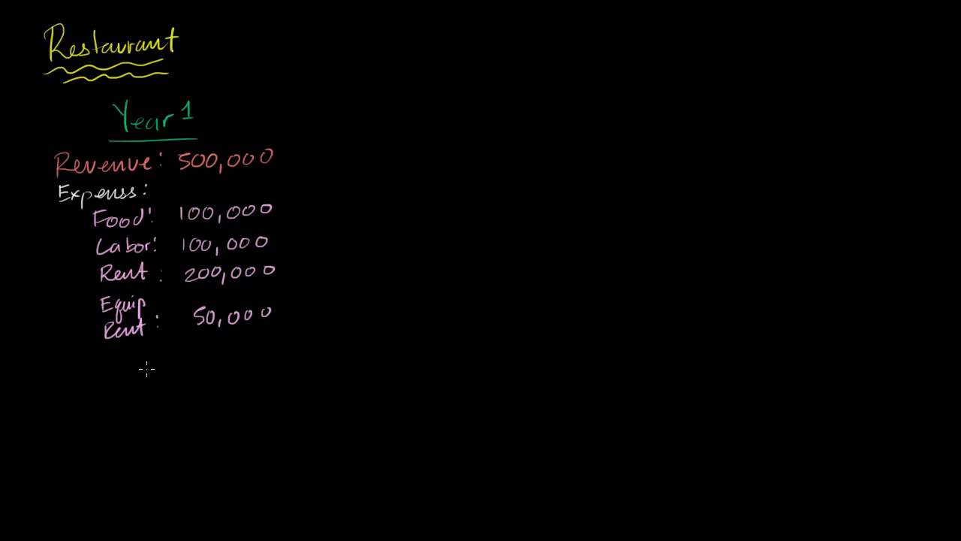
mouse_move(167, 366)
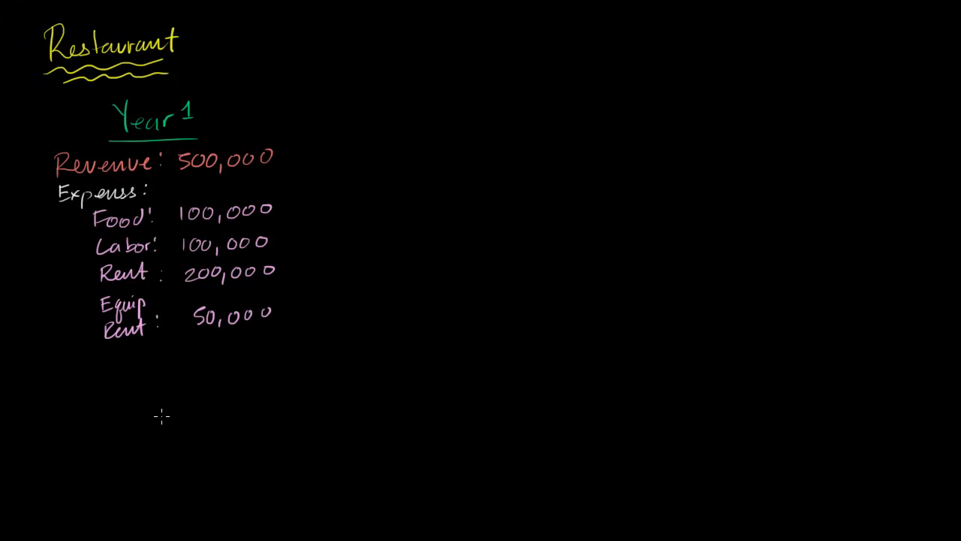
mouse_move(158, 416)
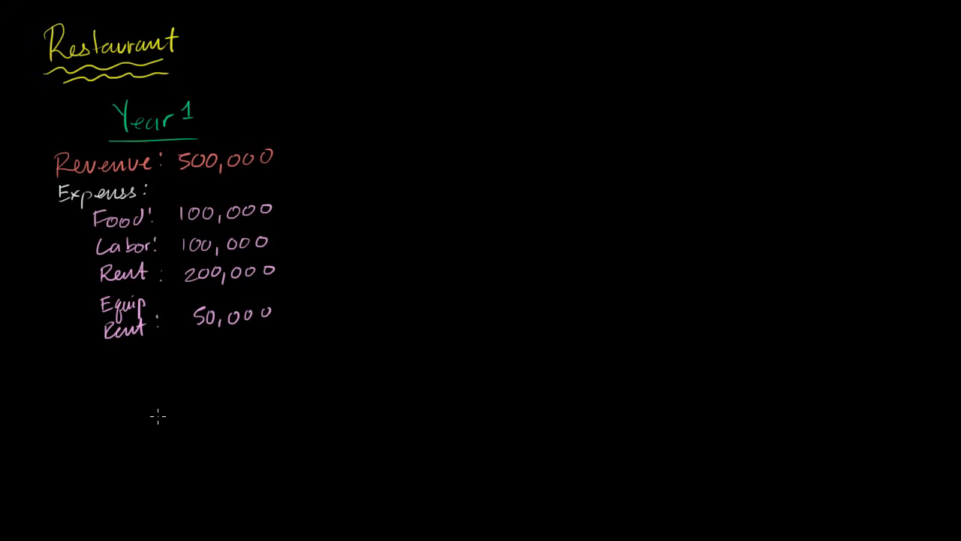
mouse_move(163, 407)
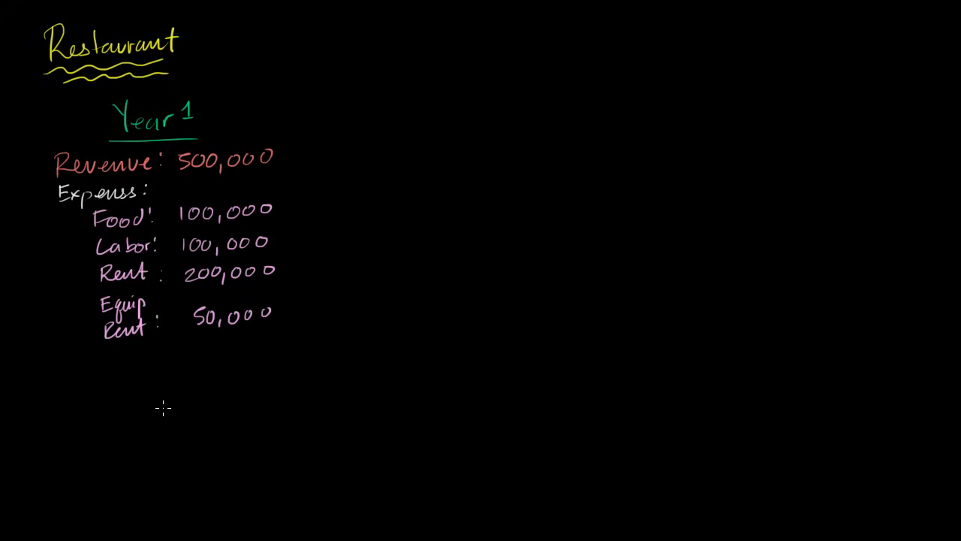
mouse_move(96, 420)
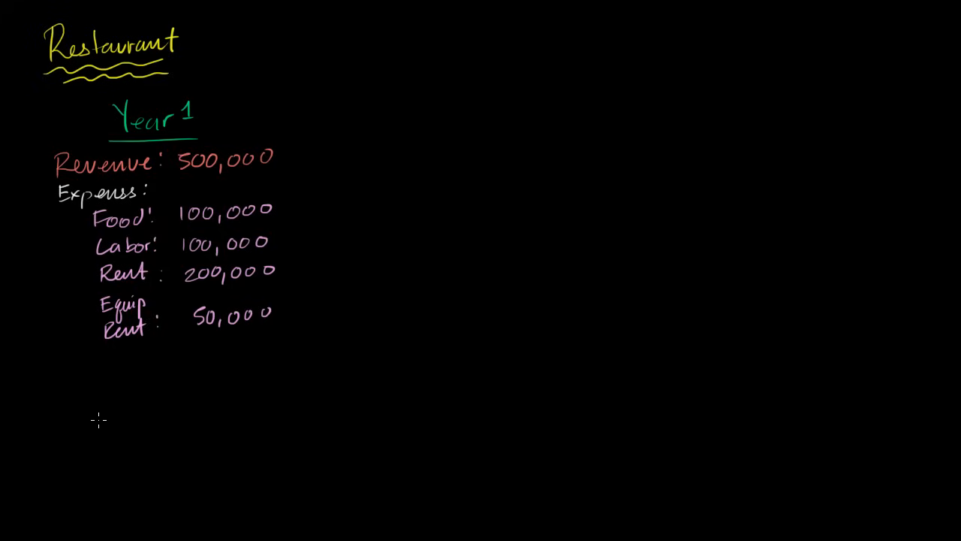
mouse_move(114, 399)
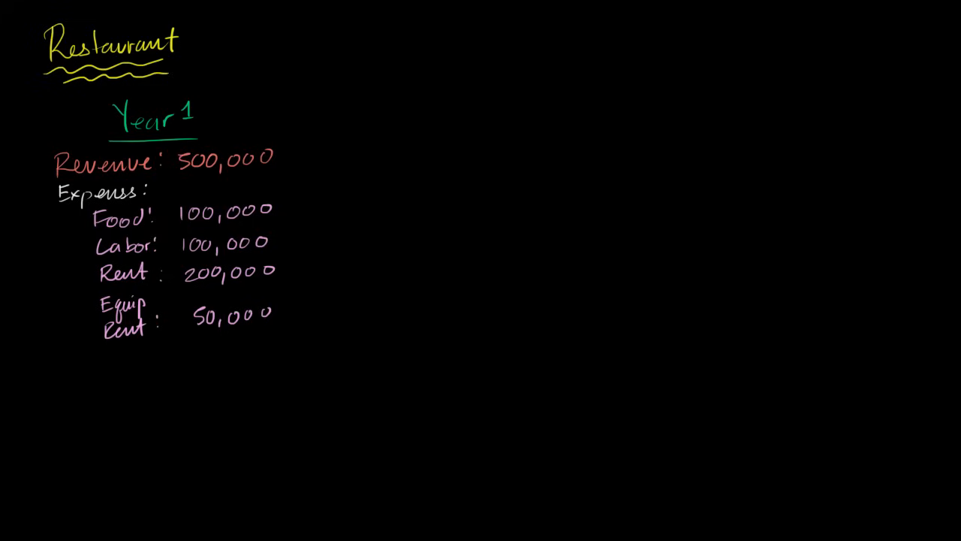
mouse_move(91, 339)
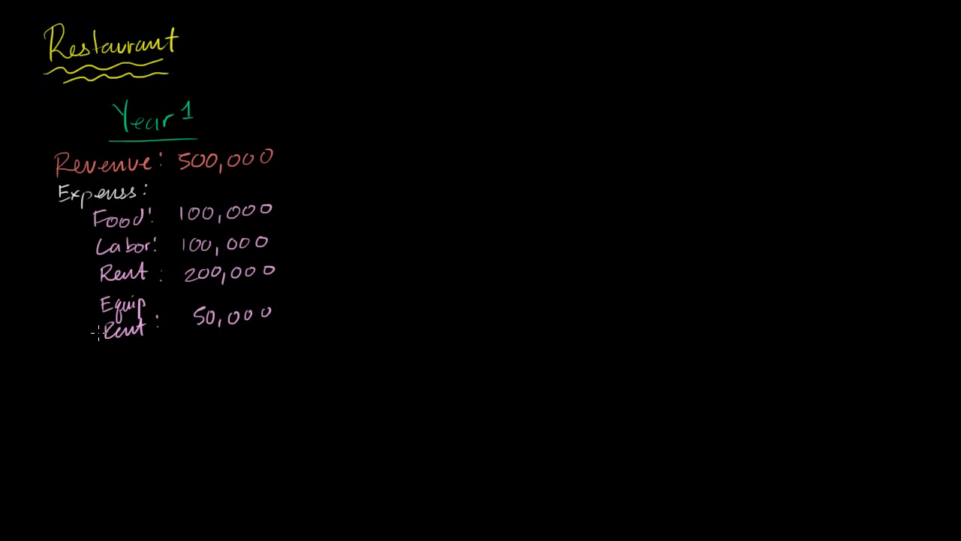
Draw a yellow rule under the expenses and write 'Pre-tax Profit' beneath it
left_click_drag(57, 348, 240, 347)
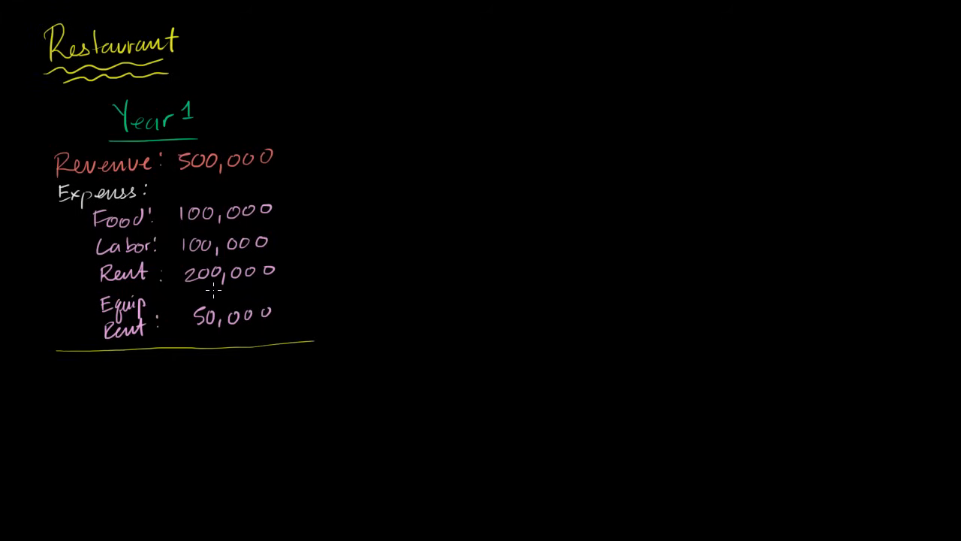
type("Pre-tax")
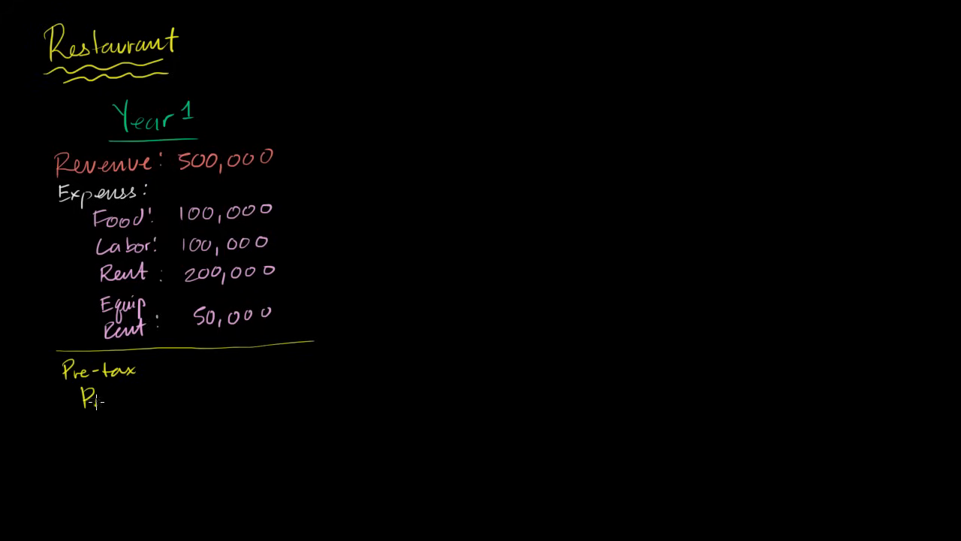
type("Profit")
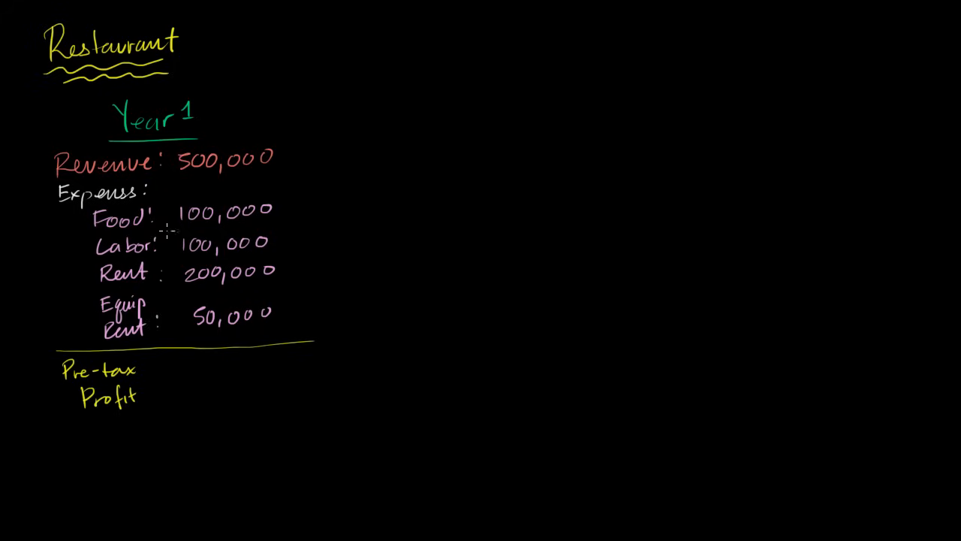
mouse_move(190, 175)
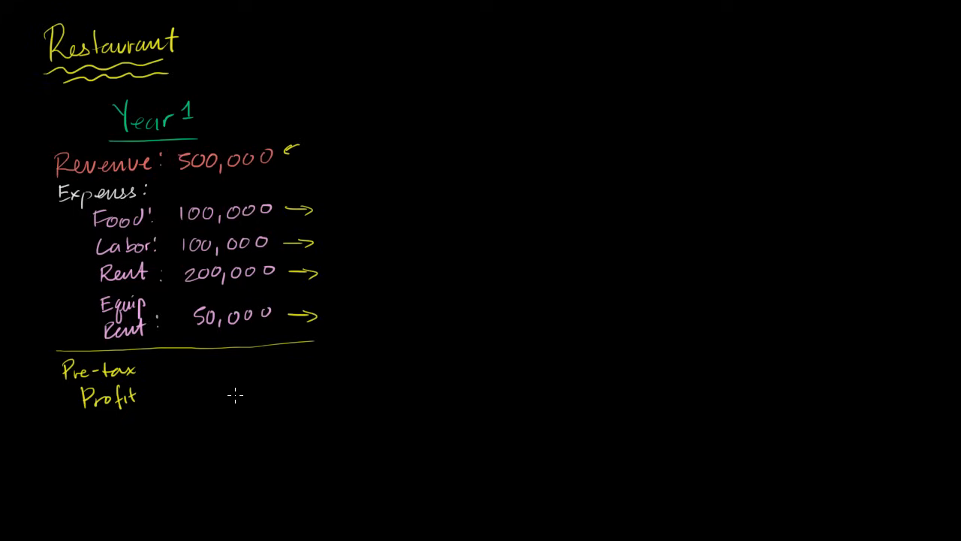
mouse_move(184, 223)
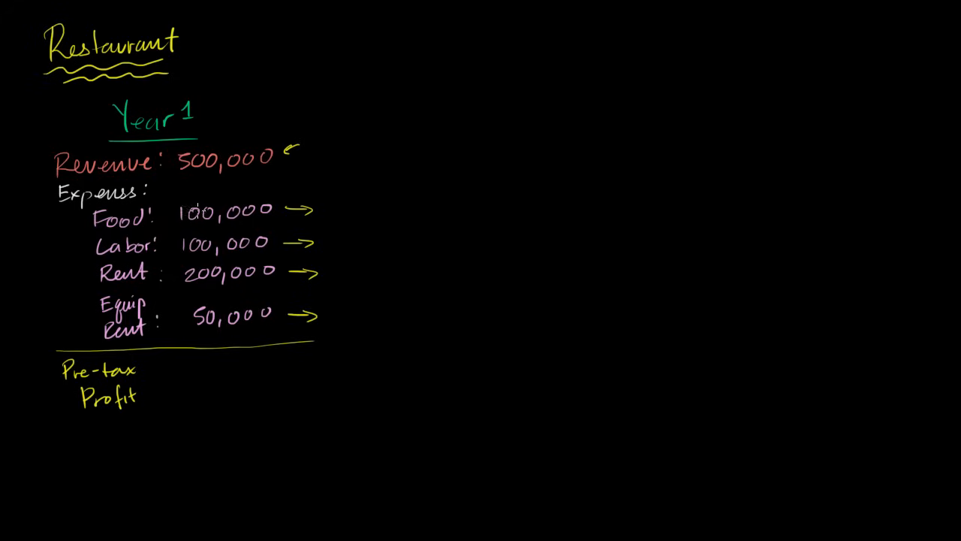
mouse_move(180, 381)
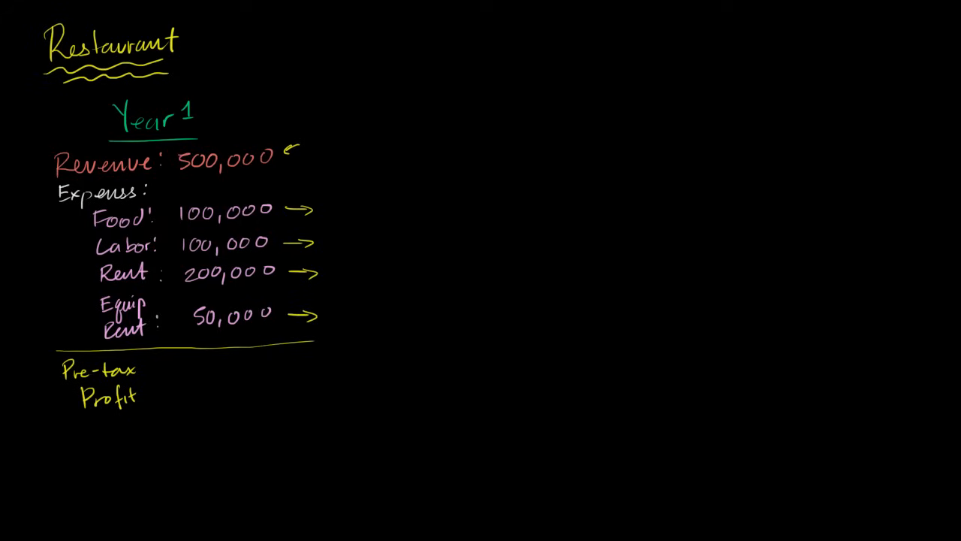
mouse_move(207, 379)
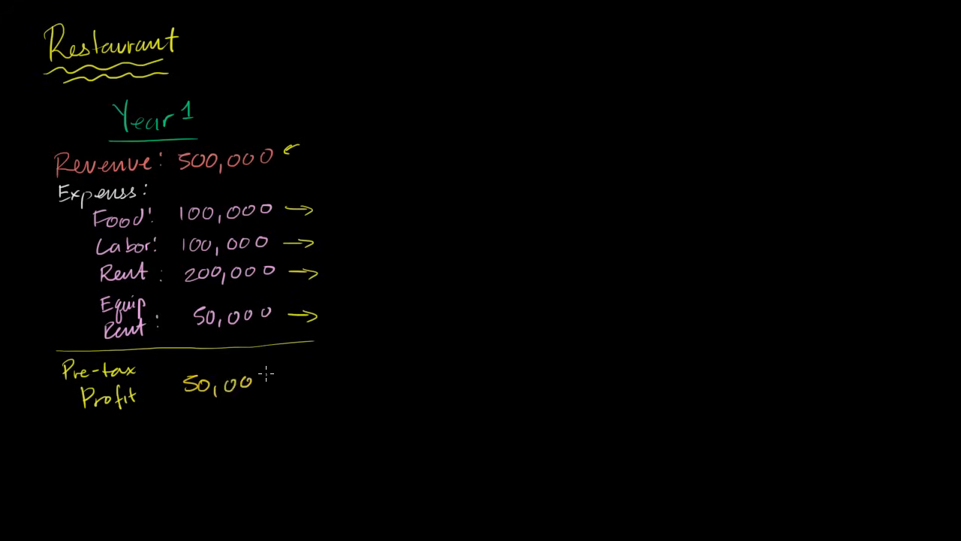
Write 50,000 beside Pre-tax Profit and draw an arrow next to it
type("0")
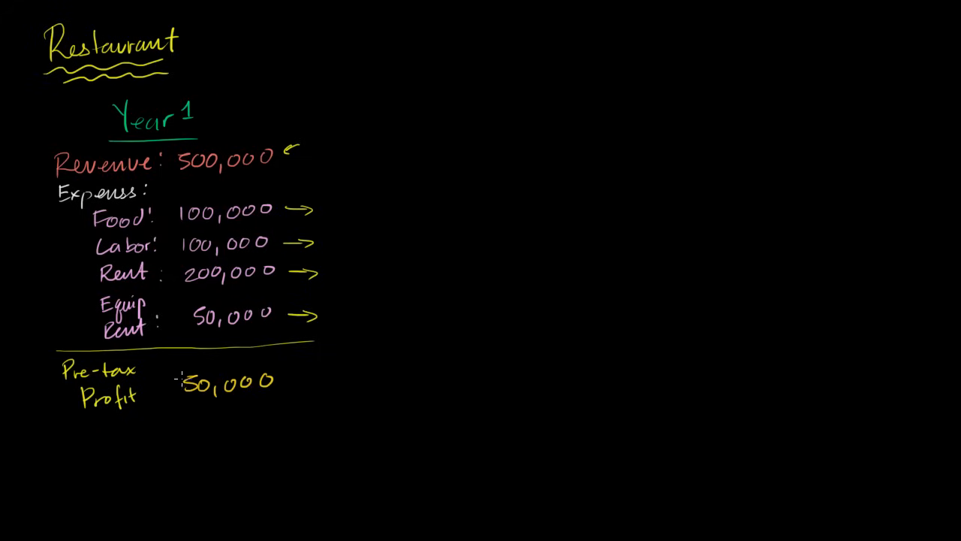
left_click_drag(221, 405, 222, 450)
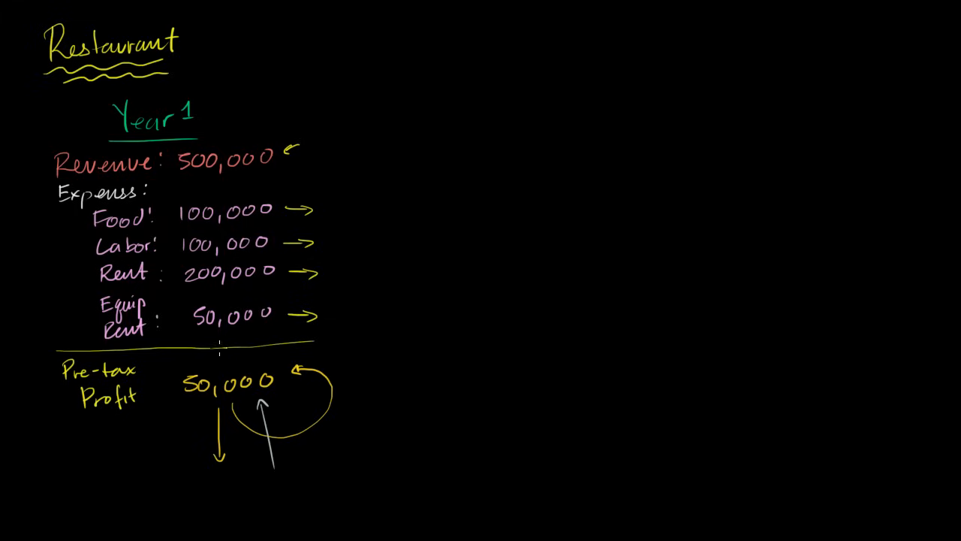
mouse_move(229, 428)
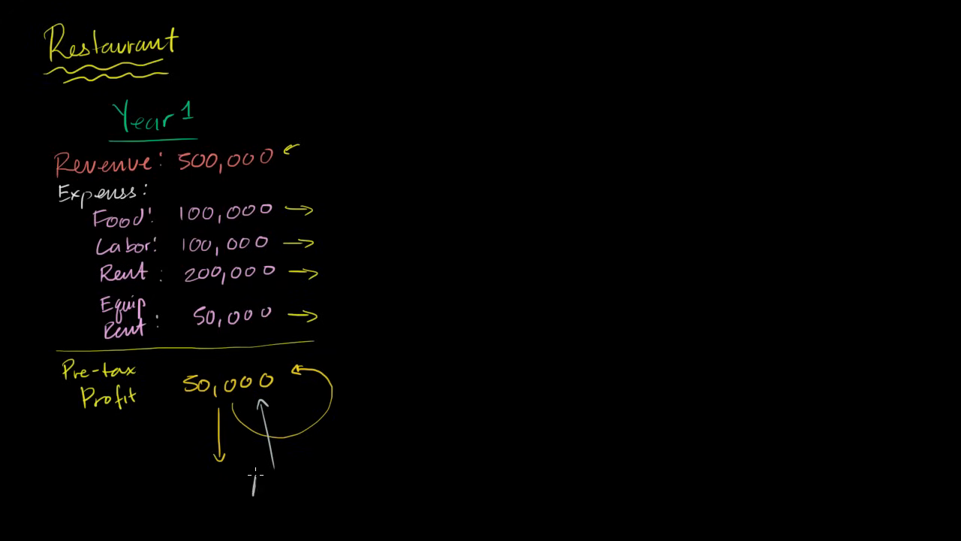
Write 'Accounting profit' under the 50,000 pre-tax figure
type("Accoun")
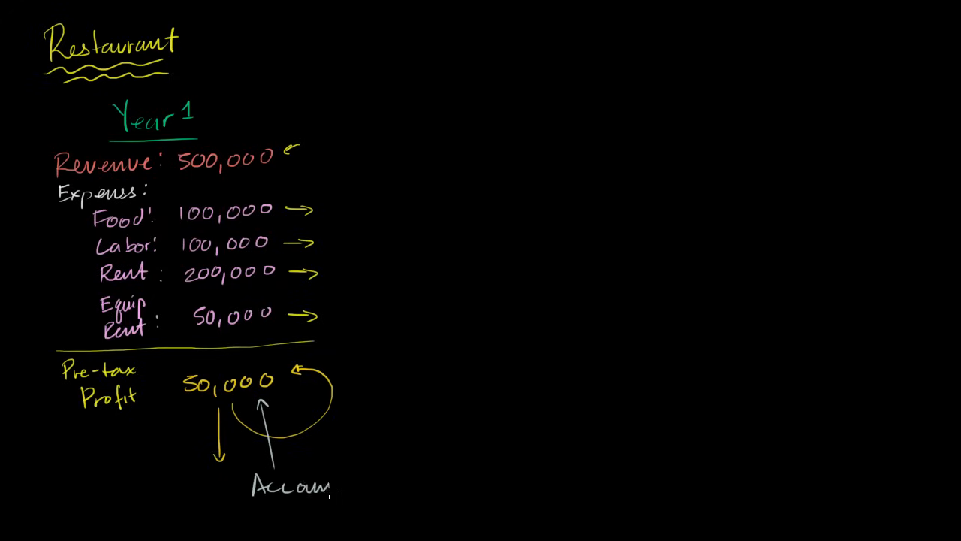
type("Accounting")
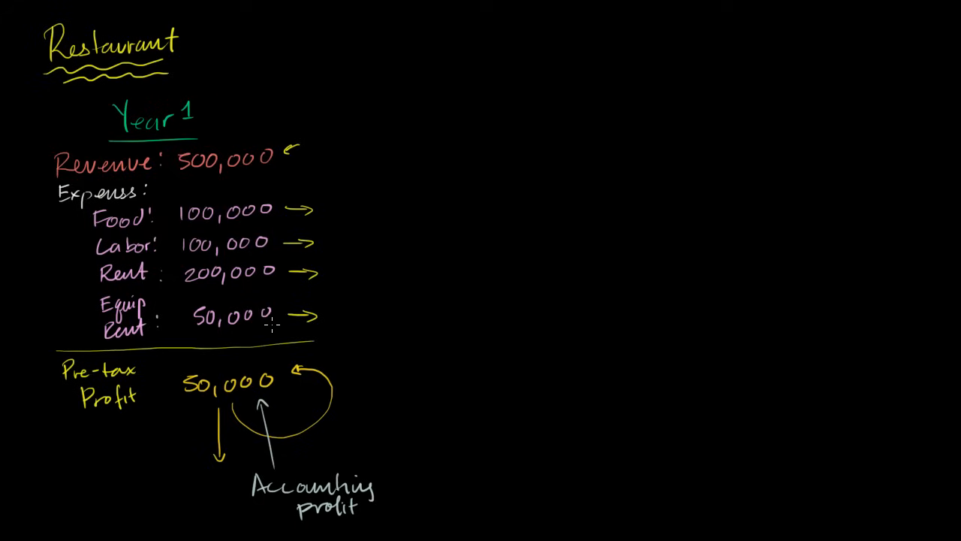
mouse_move(236, 441)
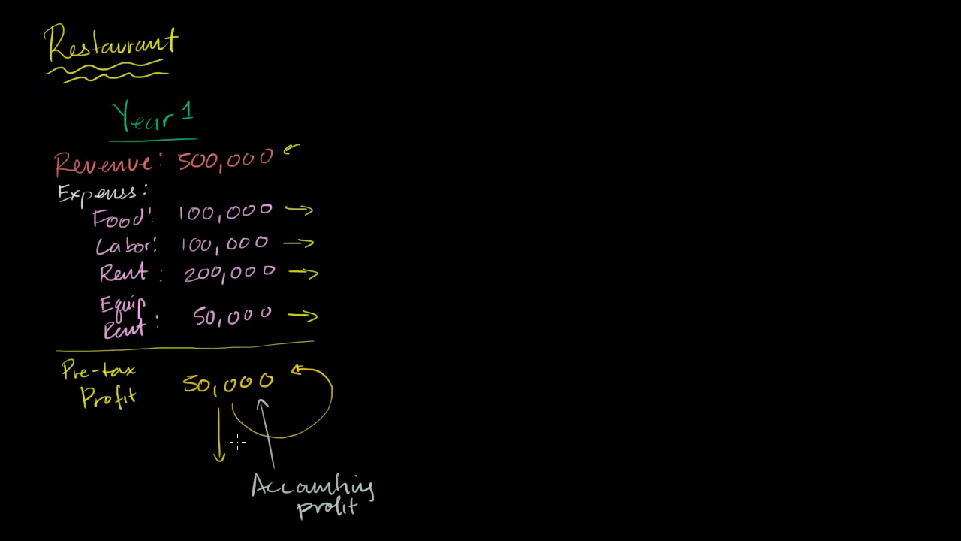
mouse_move(229, 442)
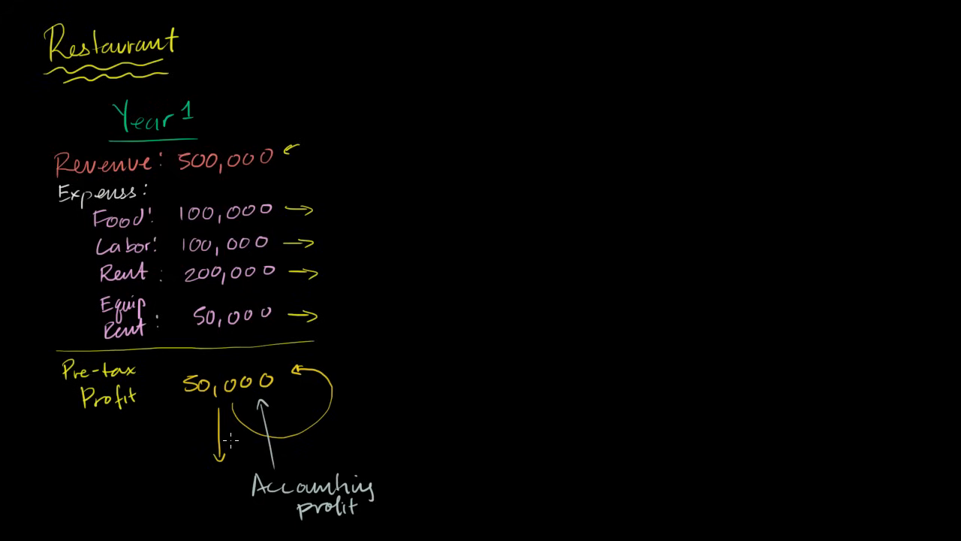
mouse_move(488, 124)
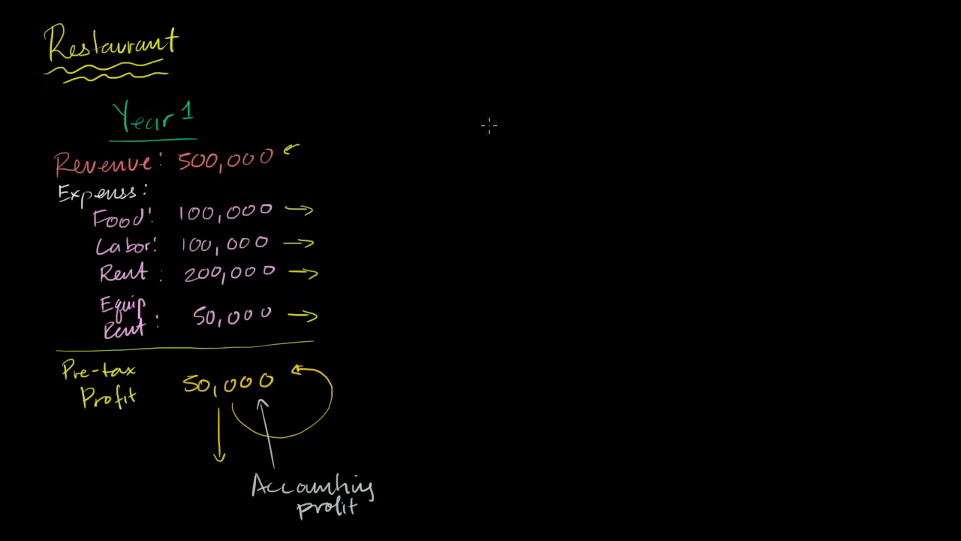
mouse_move(259, 417)
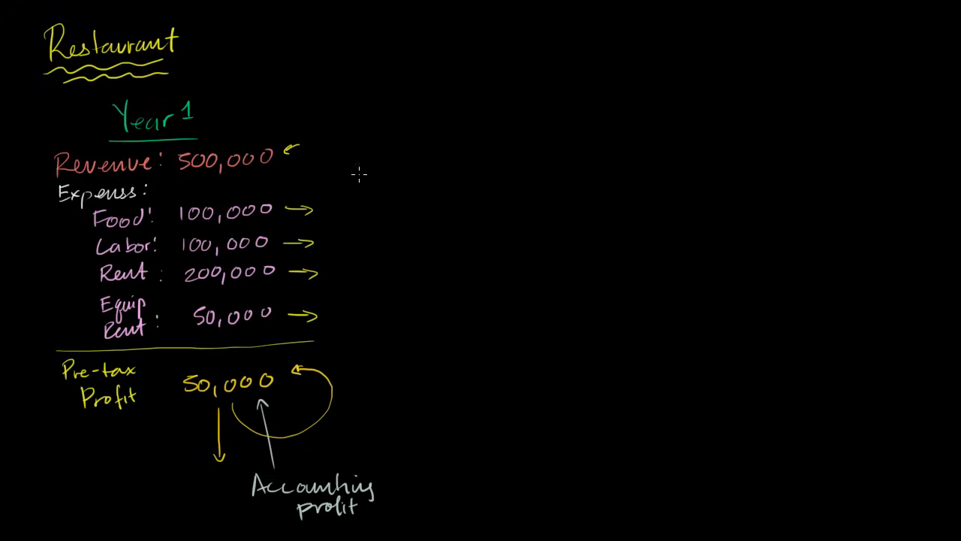
mouse_move(339, 240)
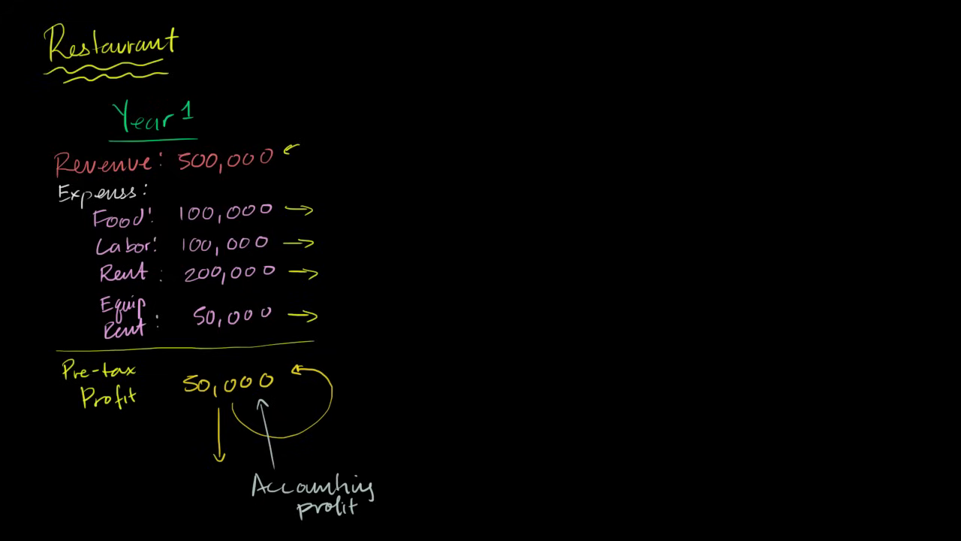
mouse_move(42, 139)
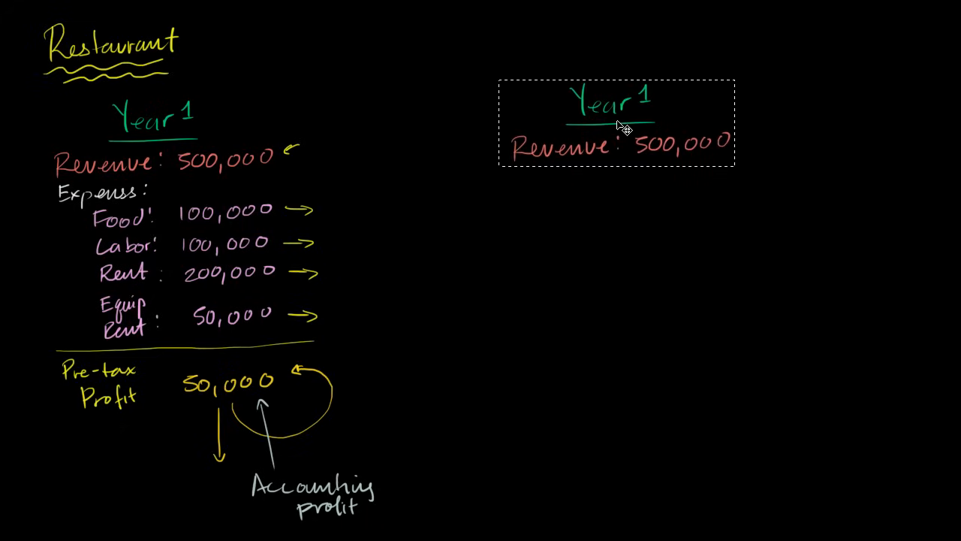
Drag the copied 'Year 1' and 'Revenue: 500,000' lines to the right column
left_click_drag(615, 120, 558, 124)
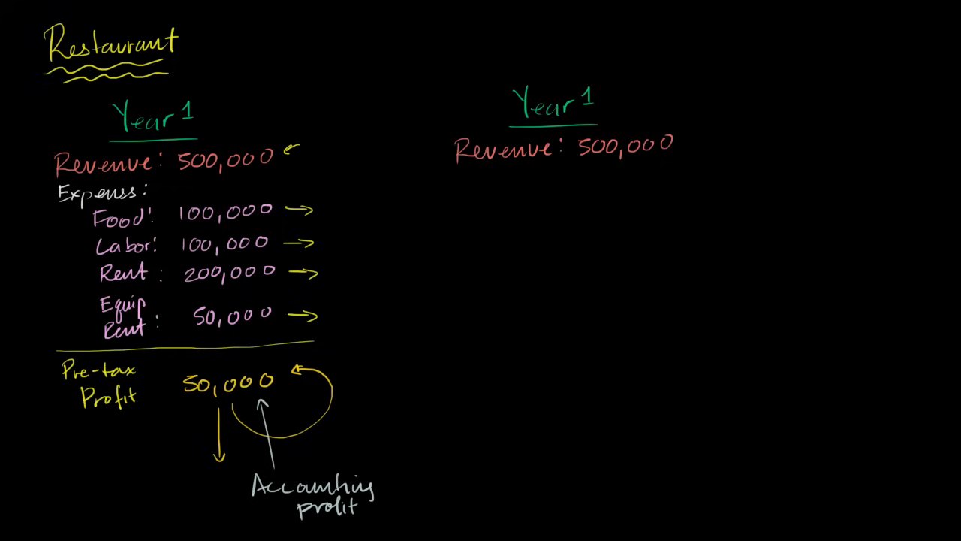
mouse_move(229, 259)
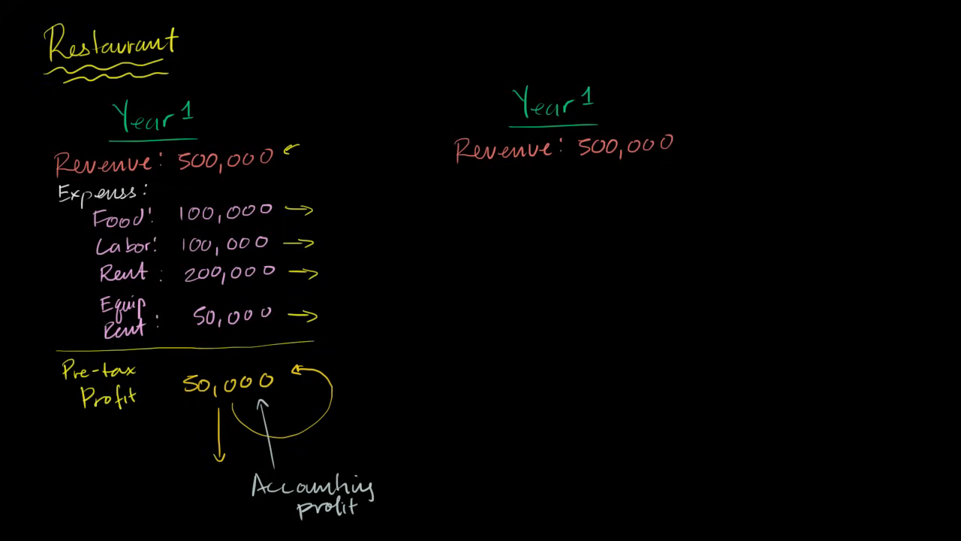
mouse_move(376, 191)
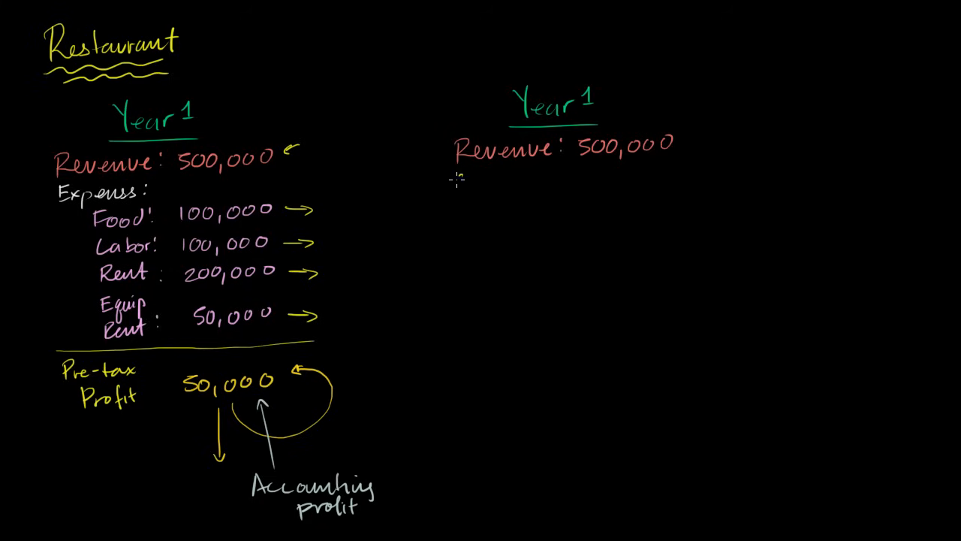
Write 'Op. Costs:' under the copied revenue and 'Explicit:' indented below
type("Op. Costs:")
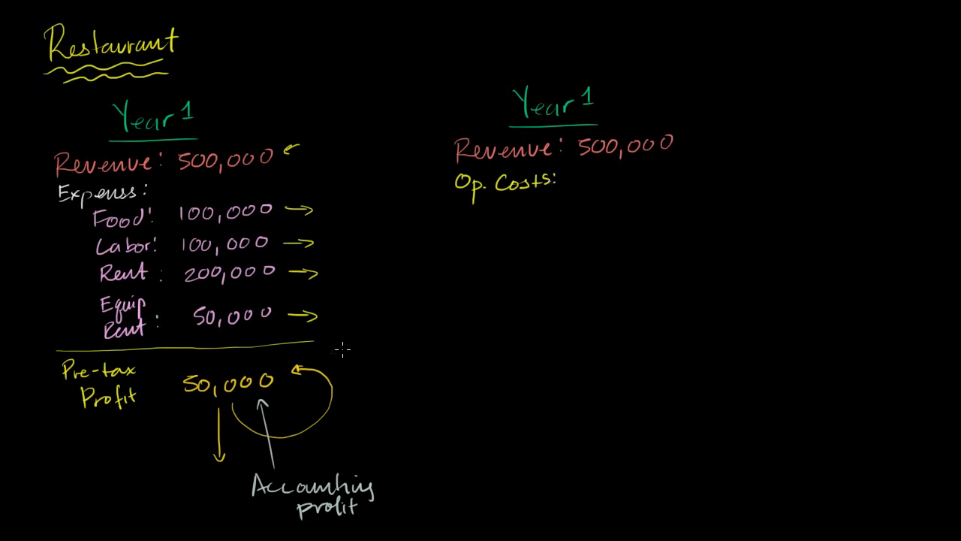
mouse_move(314, 368)
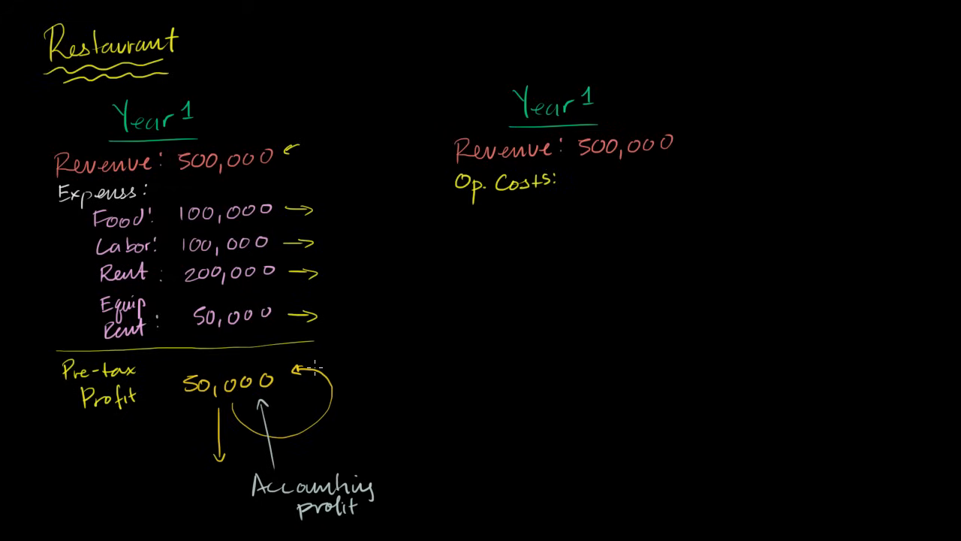
mouse_move(473, 211)
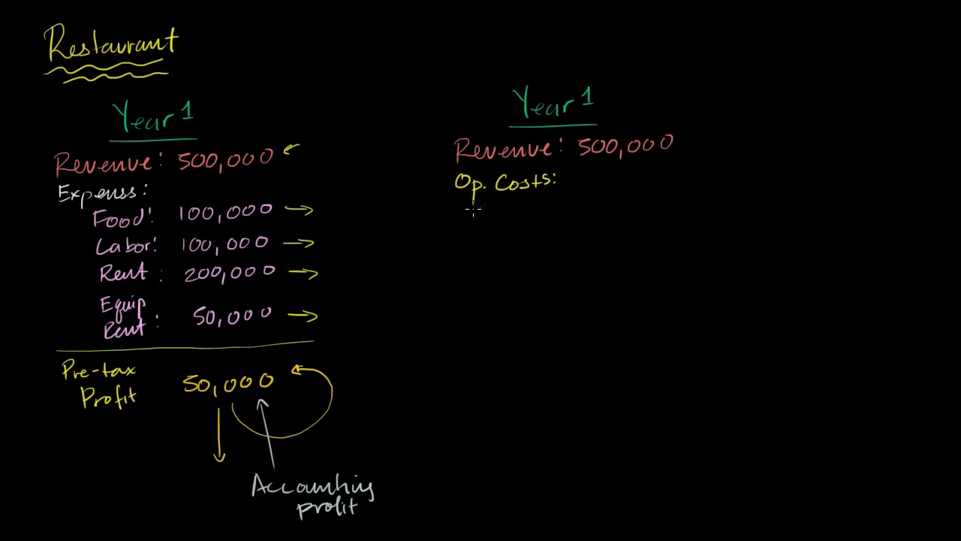
type("Explicit:")
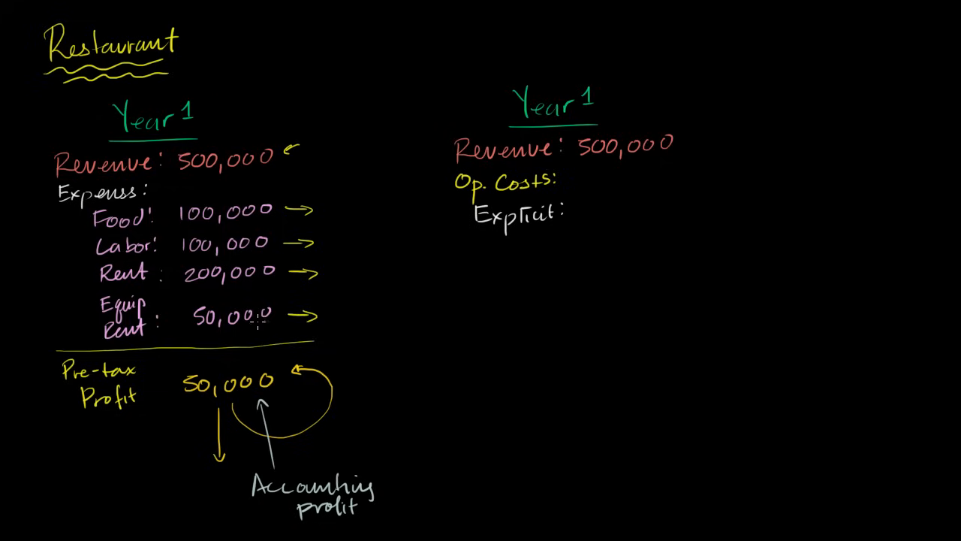
mouse_move(82, 210)
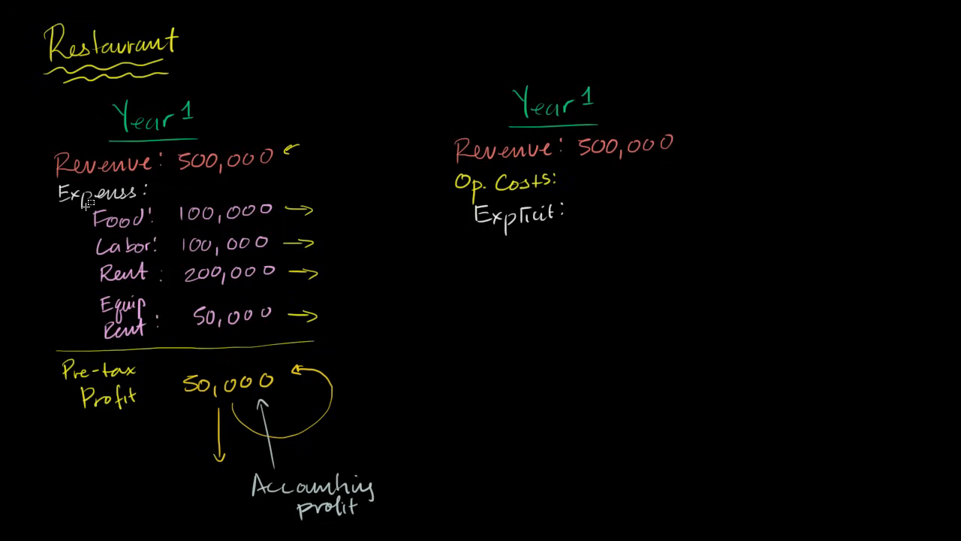
Drag the copied Food, Labor, Rent and Equip Rent lines beneath 'Explicit:'
left_click_drag(90, 199, 277, 341)
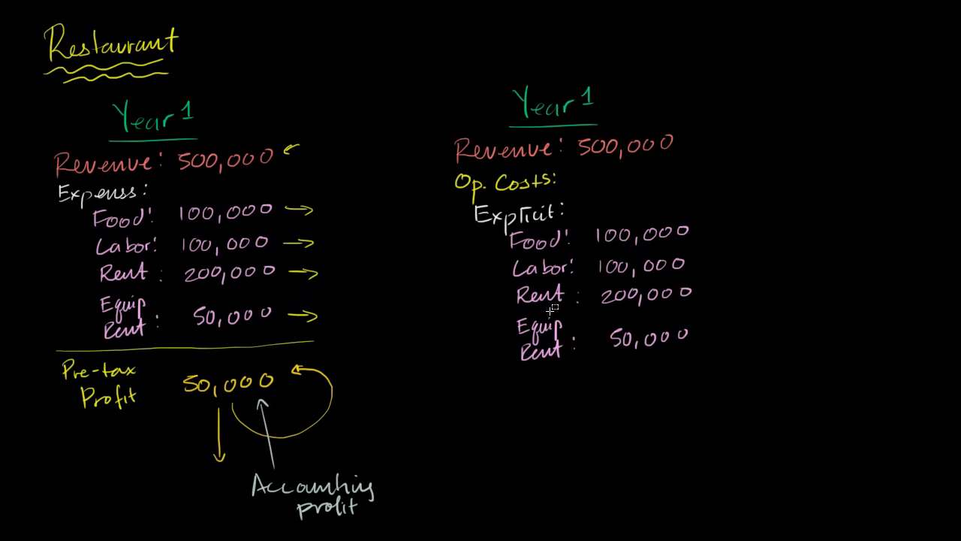
mouse_move(572, 323)
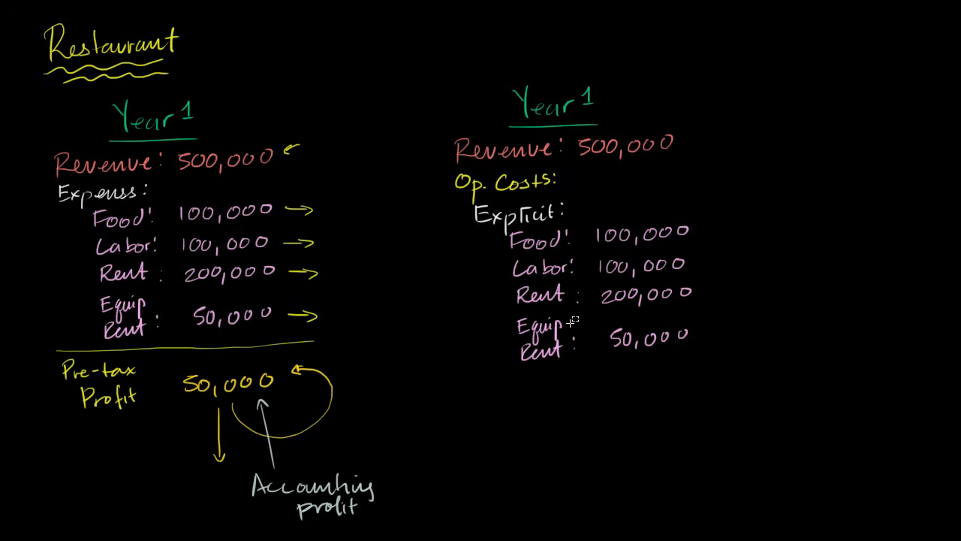
mouse_move(586, 345)
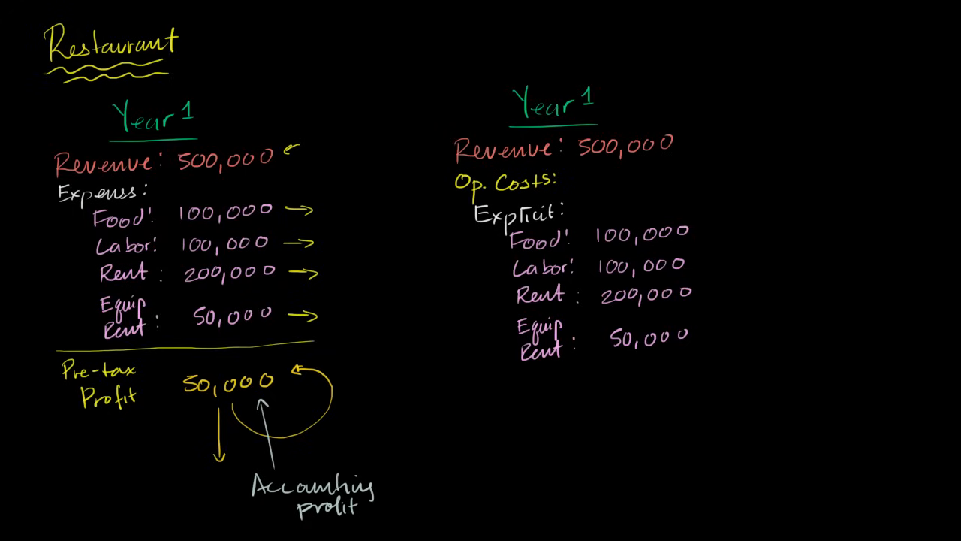
mouse_move(572, 257)
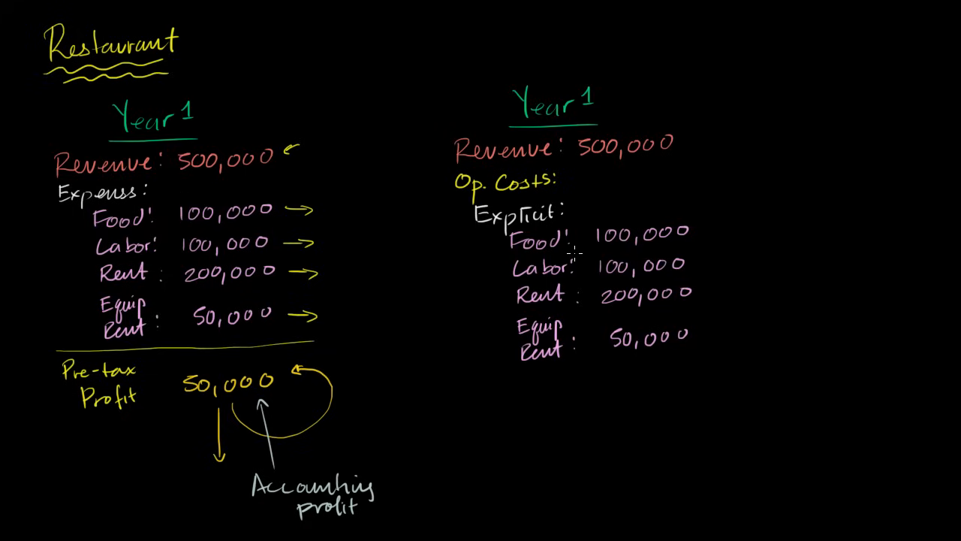
mouse_move(650, 357)
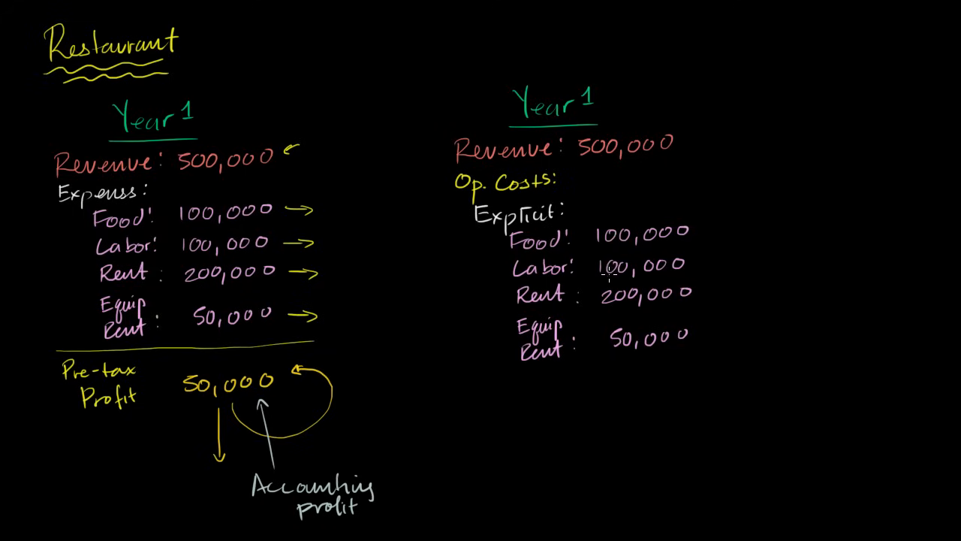
mouse_move(690, 274)
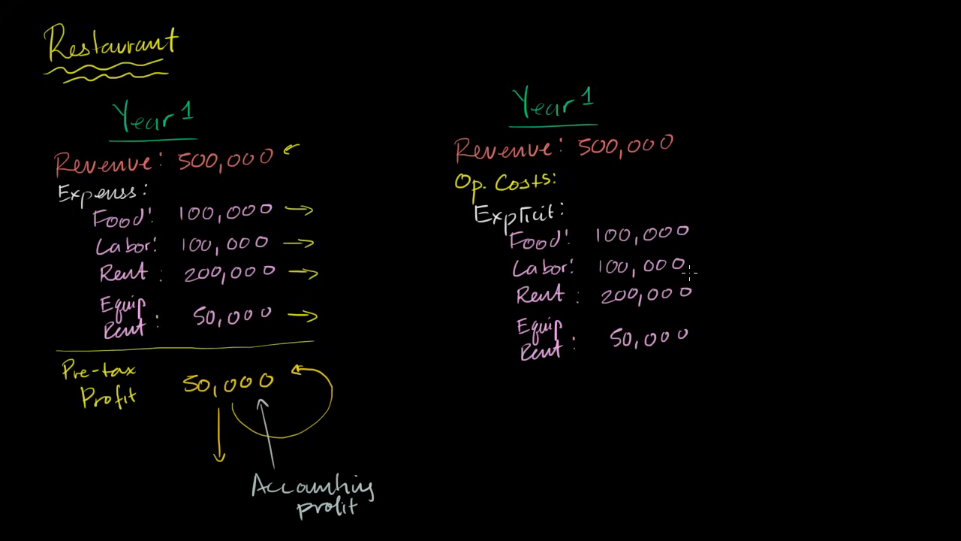
mouse_move(640, 284)
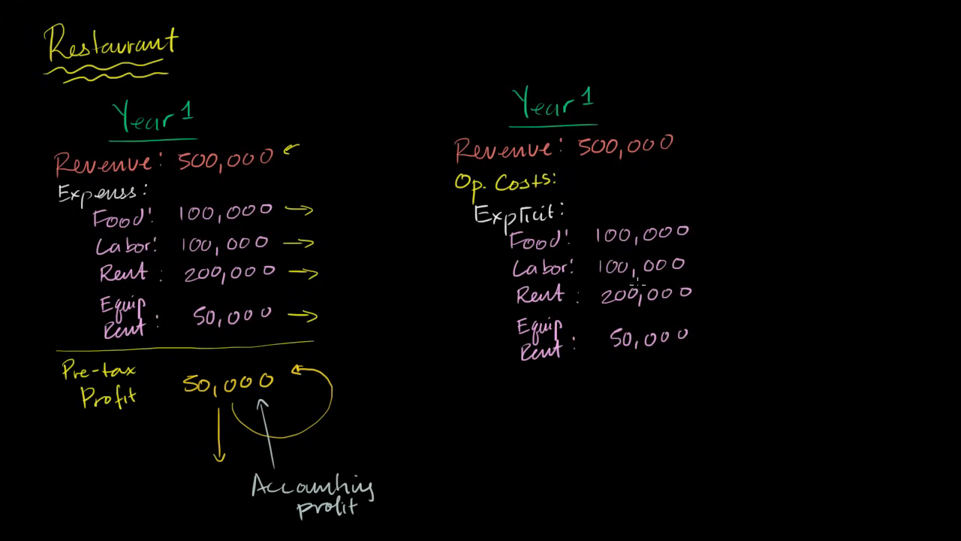
mouse_move(646, 354)
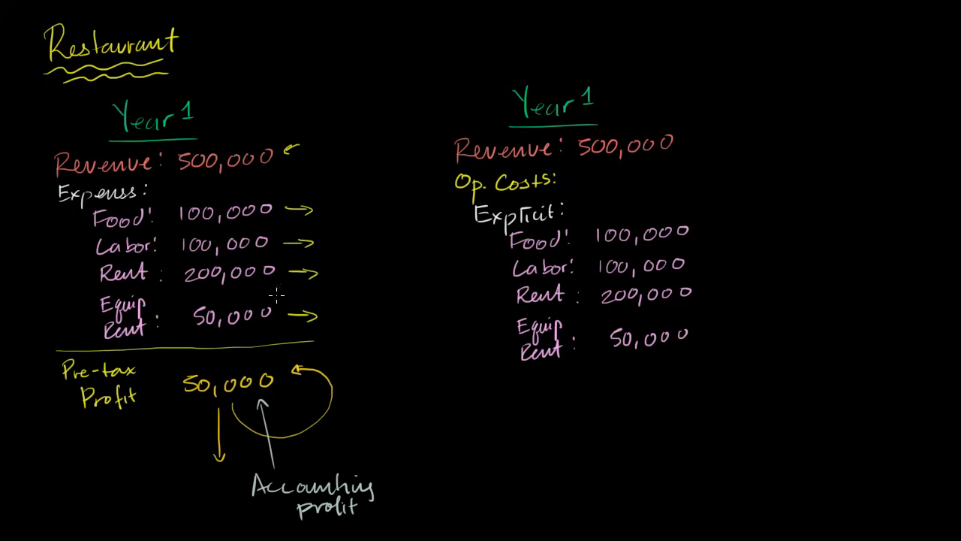
mouse_move(533, 244)
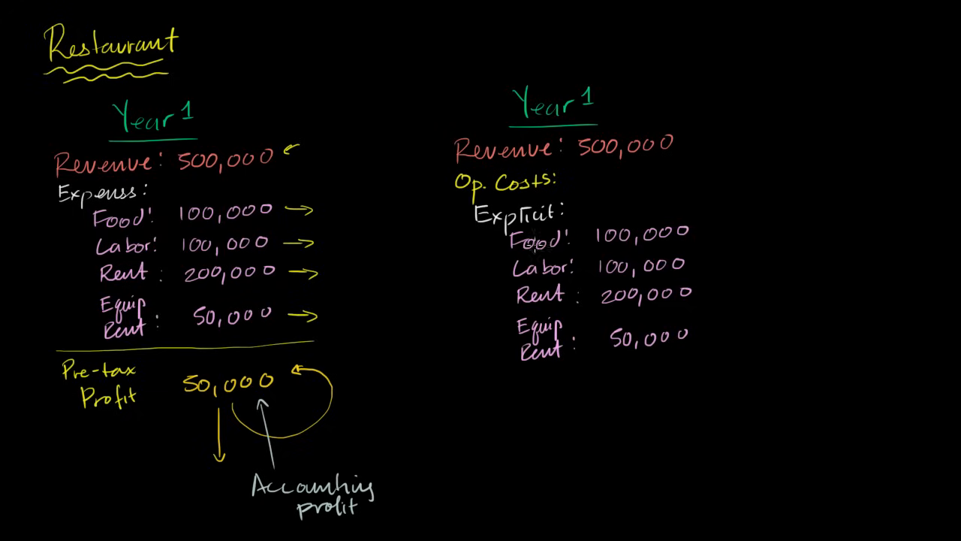
mouse_move(578, 342)
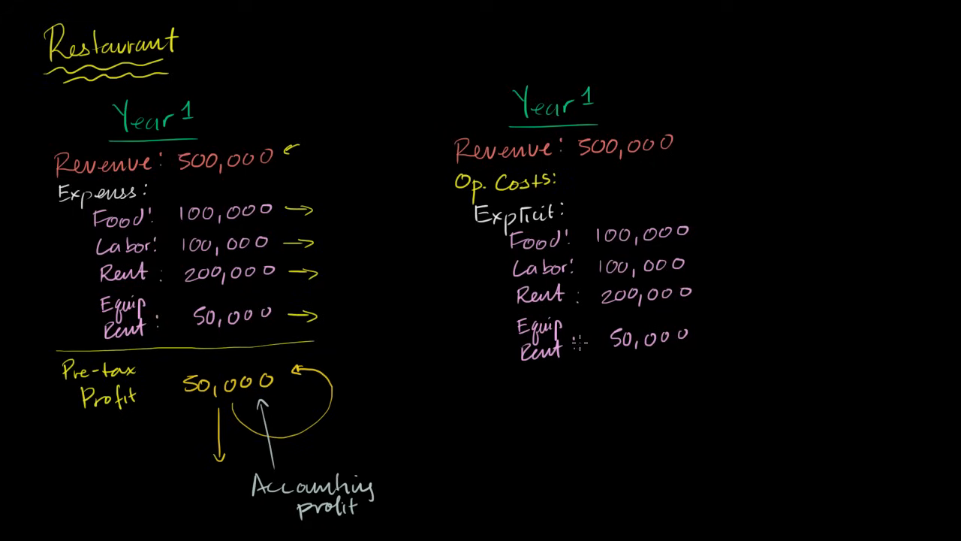
mouse_move(548, 375)
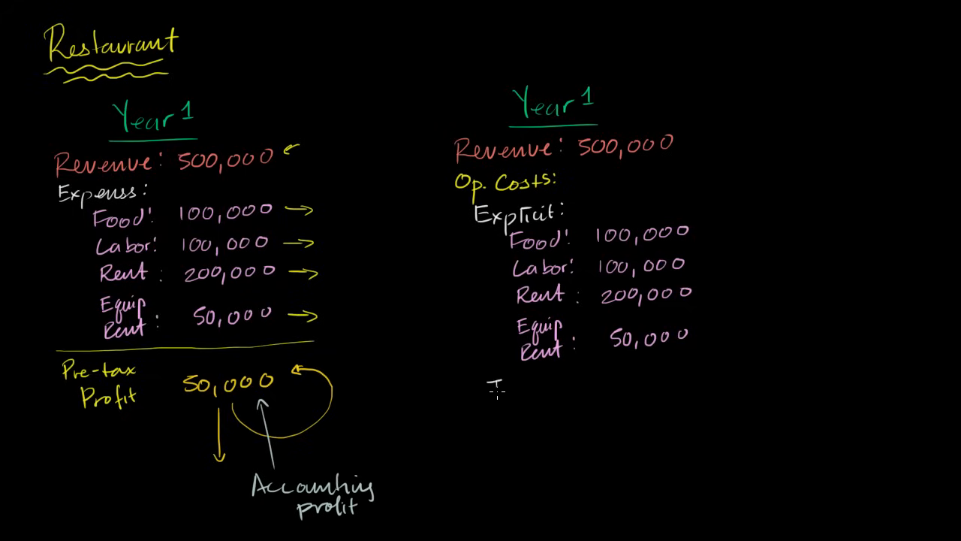
Handwrite 'Implicit:' and 'Wages Forgone: 150,000' below the explicit costs
type("Implicit:")
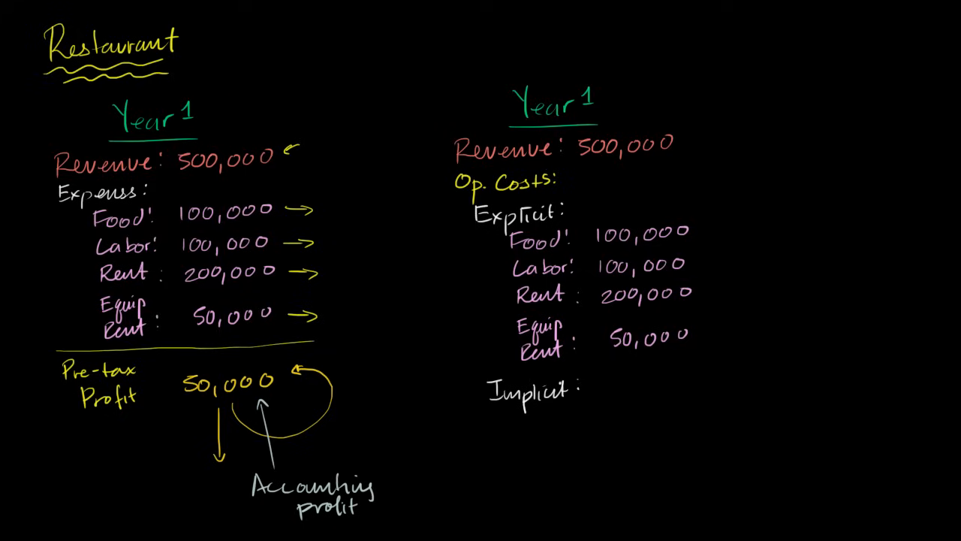
type("Wages")
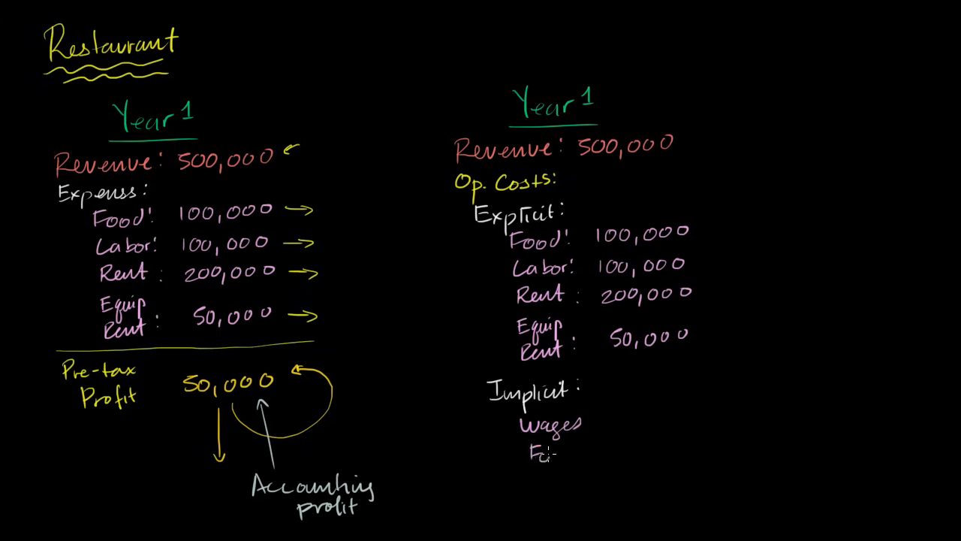
type("Forgone:")
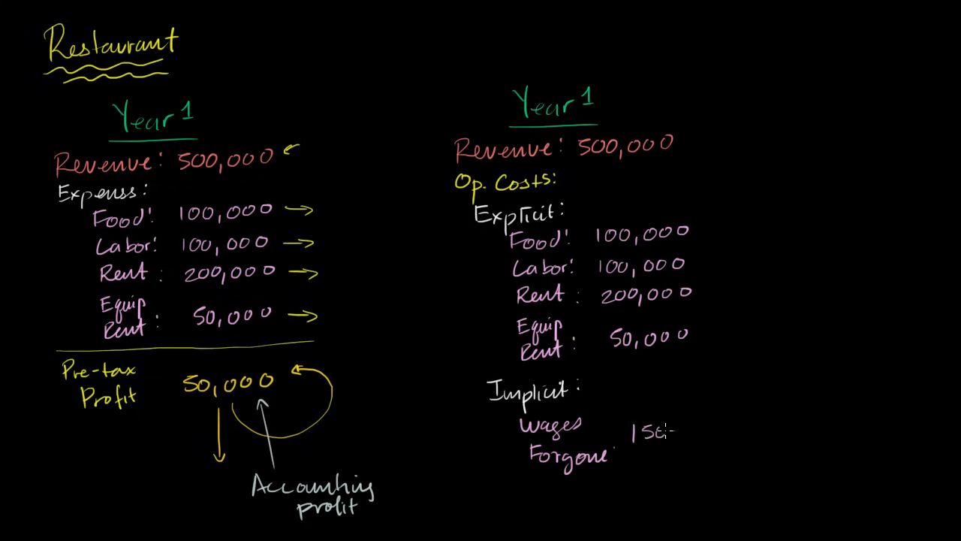
type("150,000")
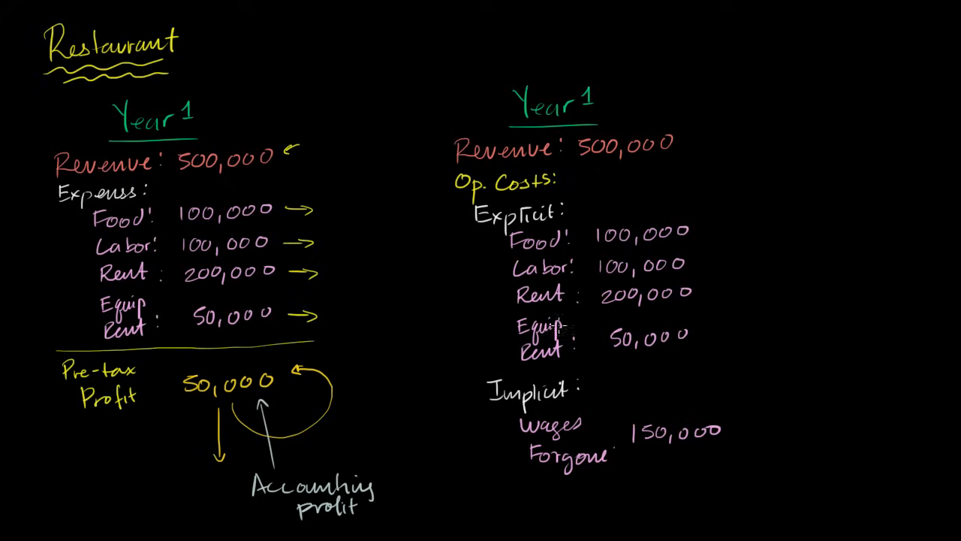
mouse_move(634, 364)
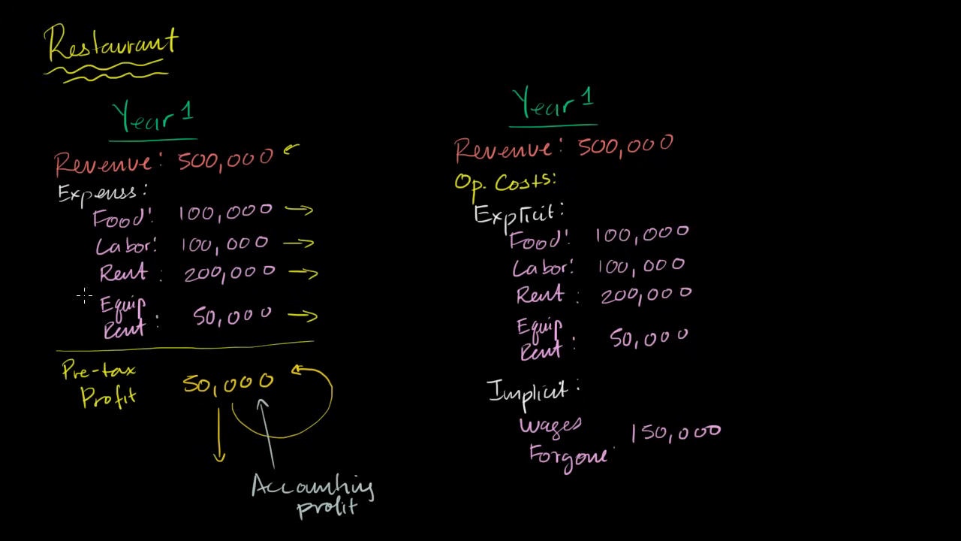
mouse_move(503, 480)
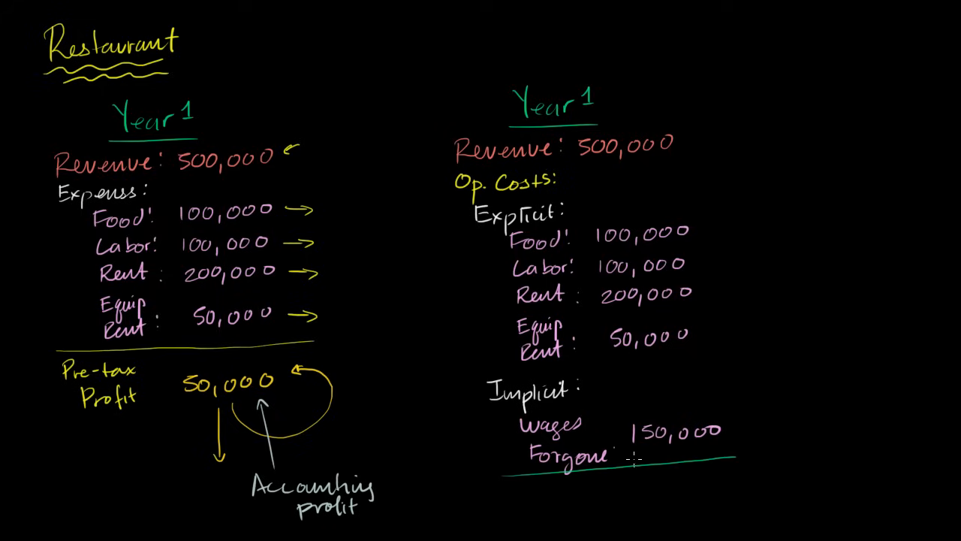
Handwrite 'Economic Profit: -100,000' beneath the green rule under the costs
type("Economi")
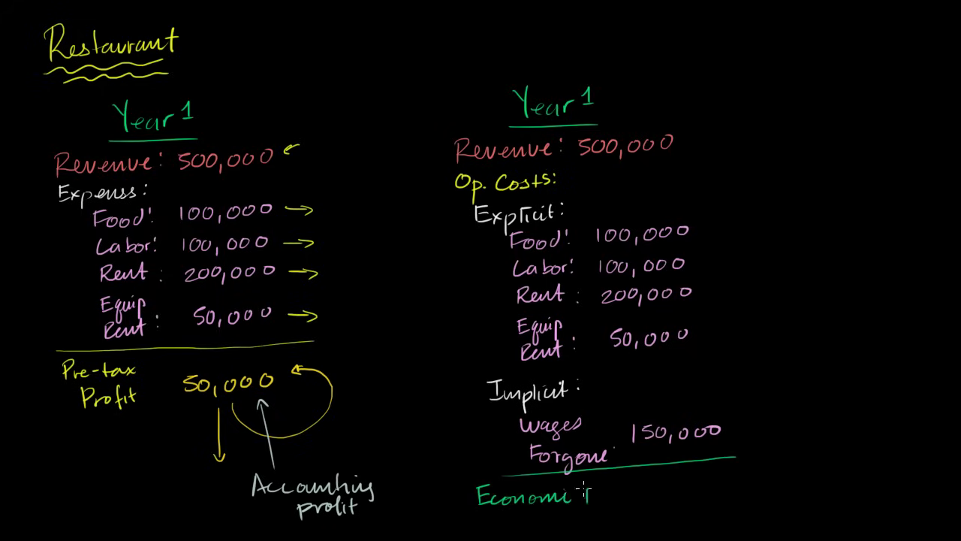
type("Profit")
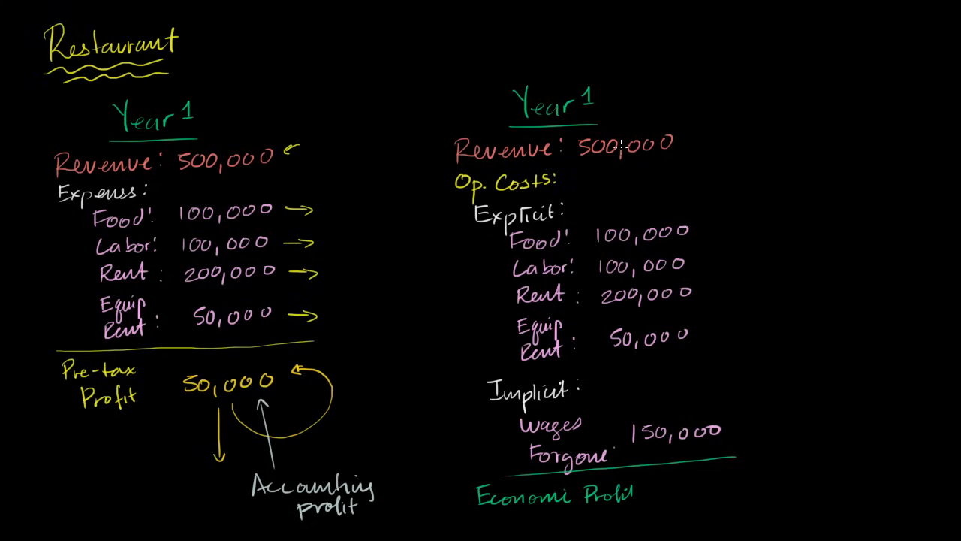
mouse_move(636, 351)
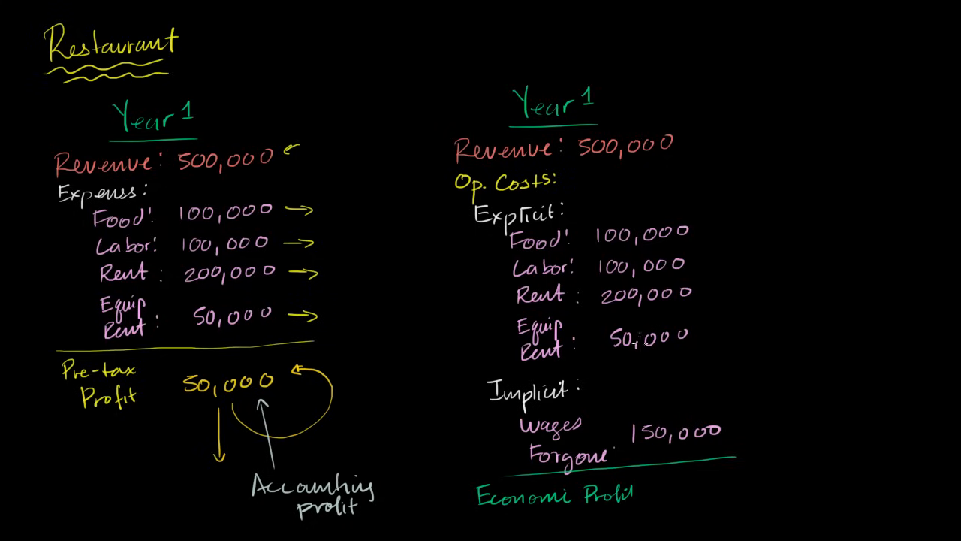
mouse_move(647, 357)
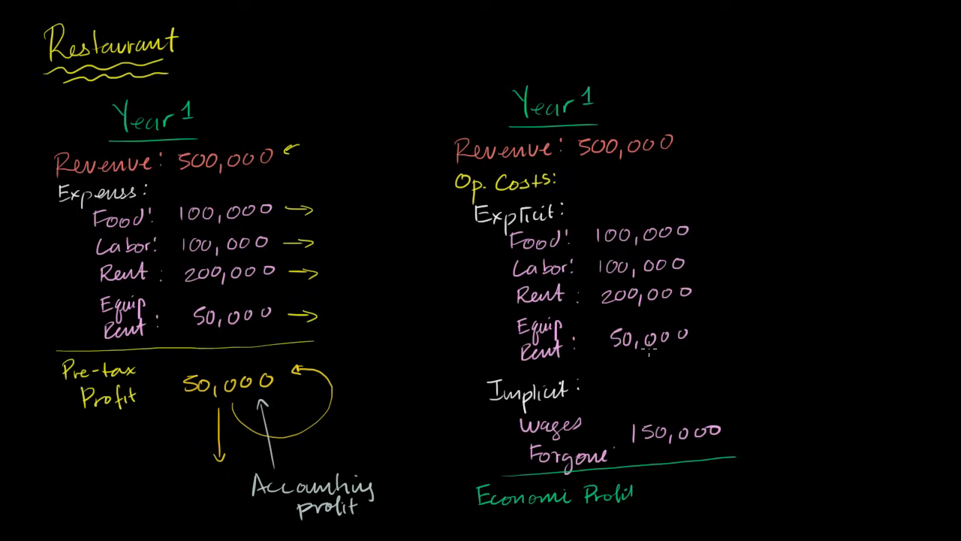
mouse_move(638, 447)
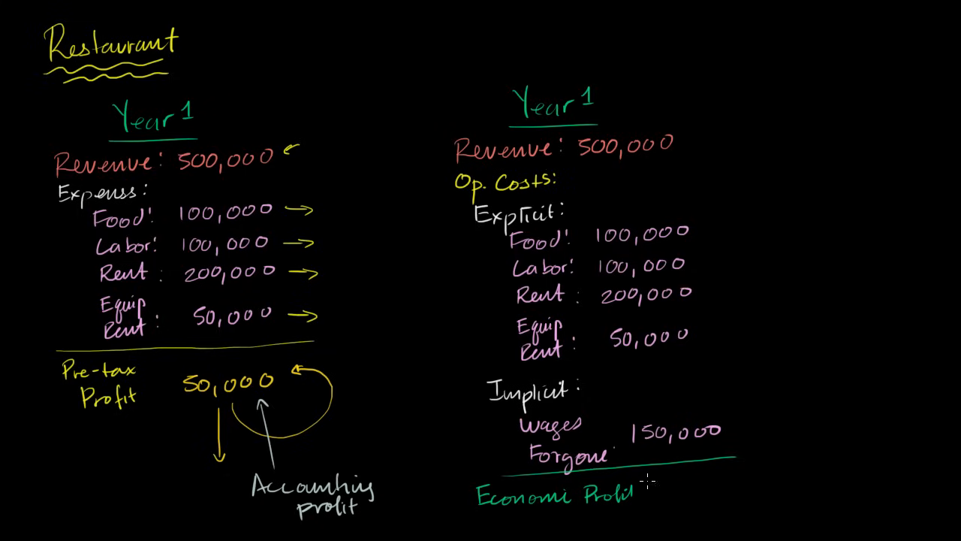
type("-100,000")
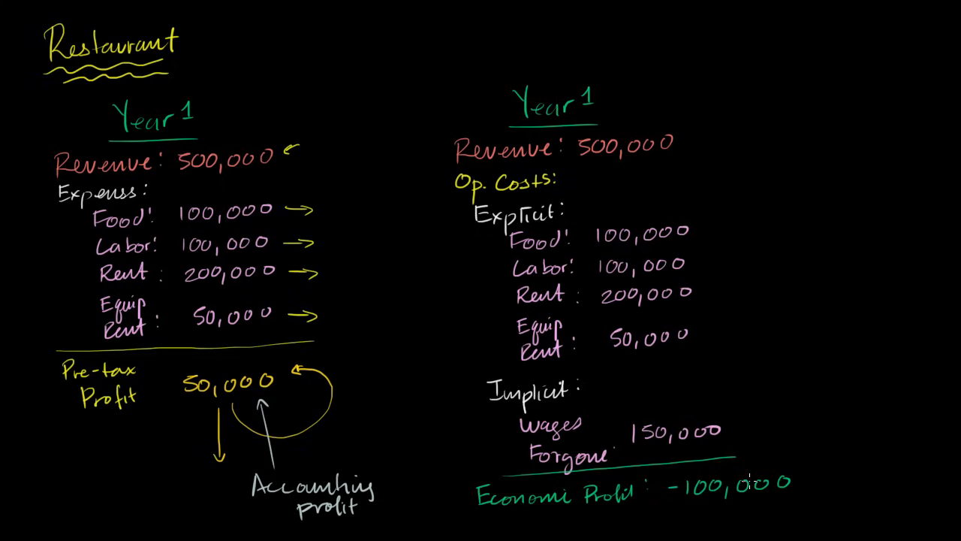
Draw a green arrow from Economic Profit to Pre-tax Profit and underline -100,000
left_click_drag(330, 390, 439, 473)
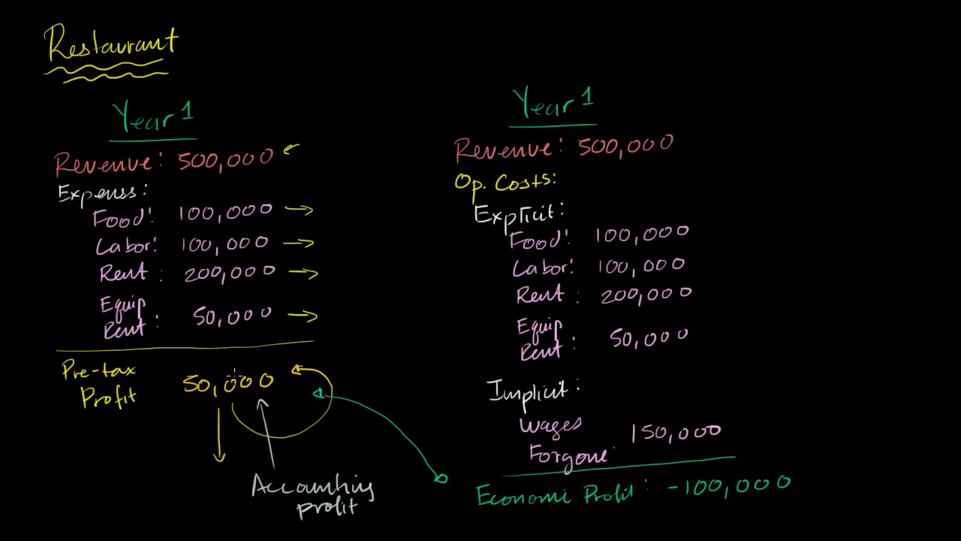
mouse_move(723, 503)
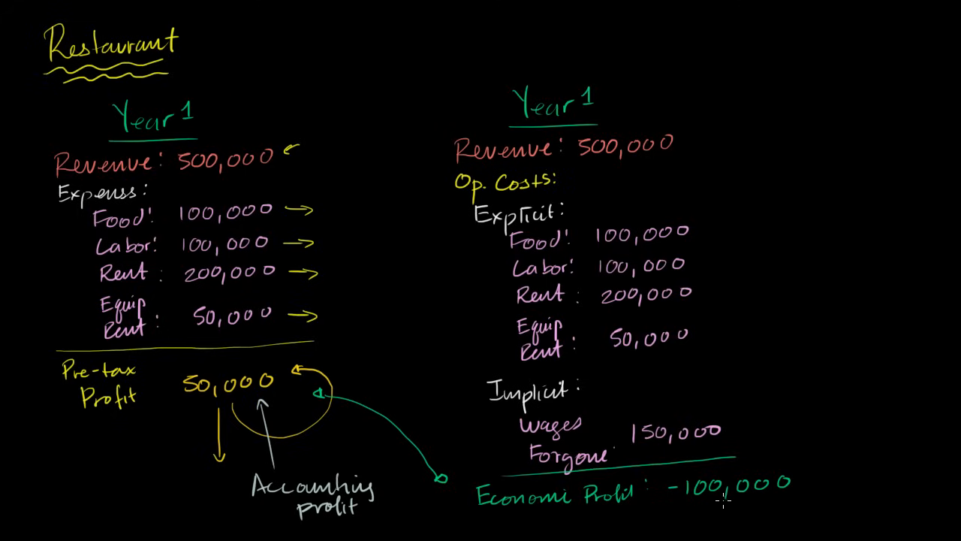
mouse_move(672, 495)
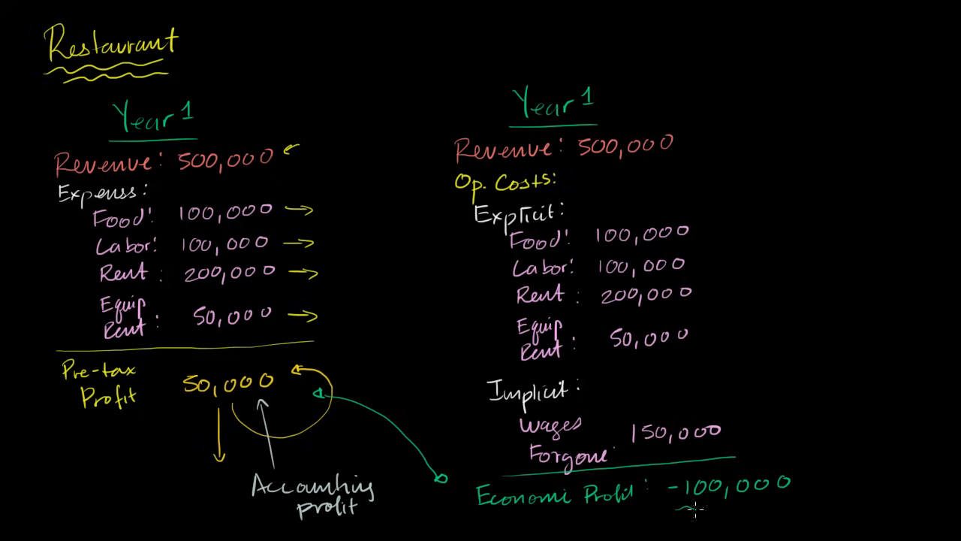
left_click_drag(668, 514, 789, 511)
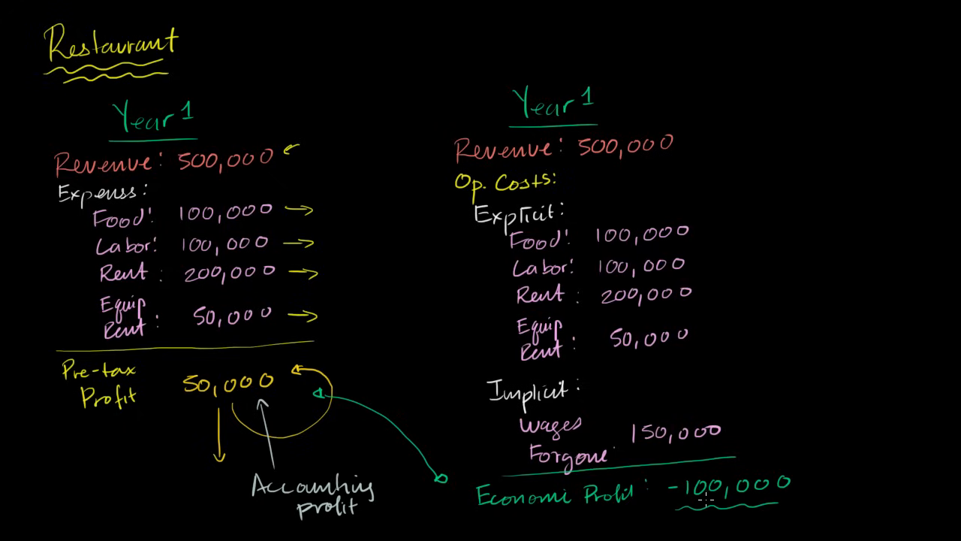
mouse_move(665, 507)
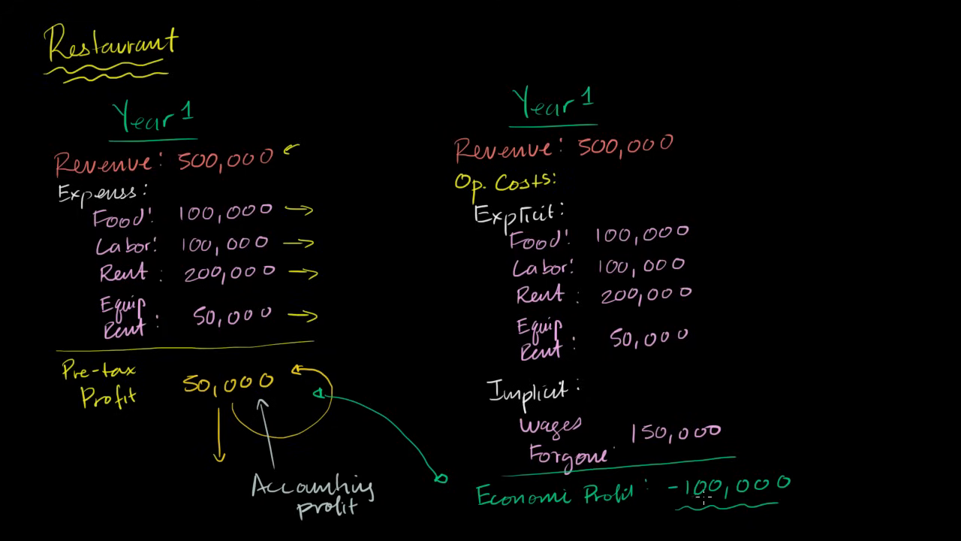
mouse_move(709, 522)
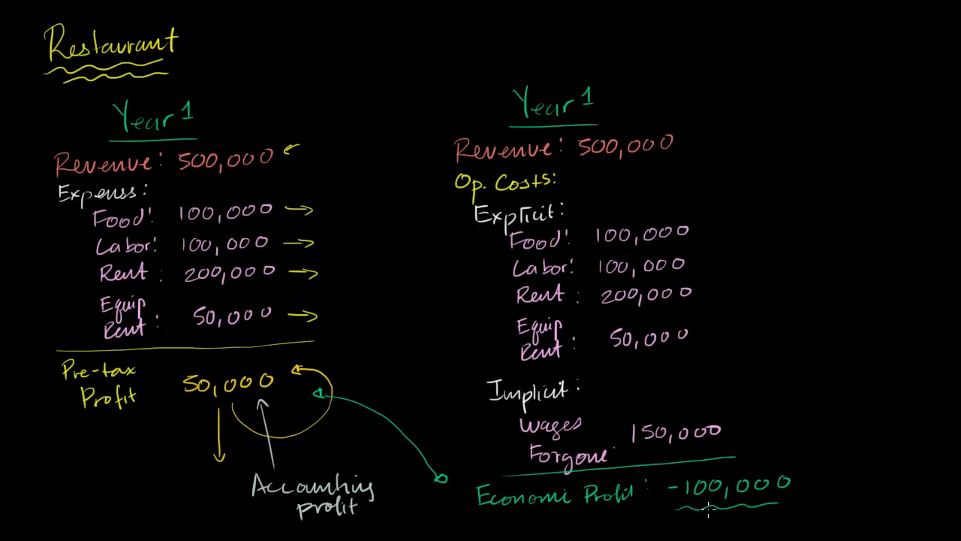
mouse_move(680, 465)
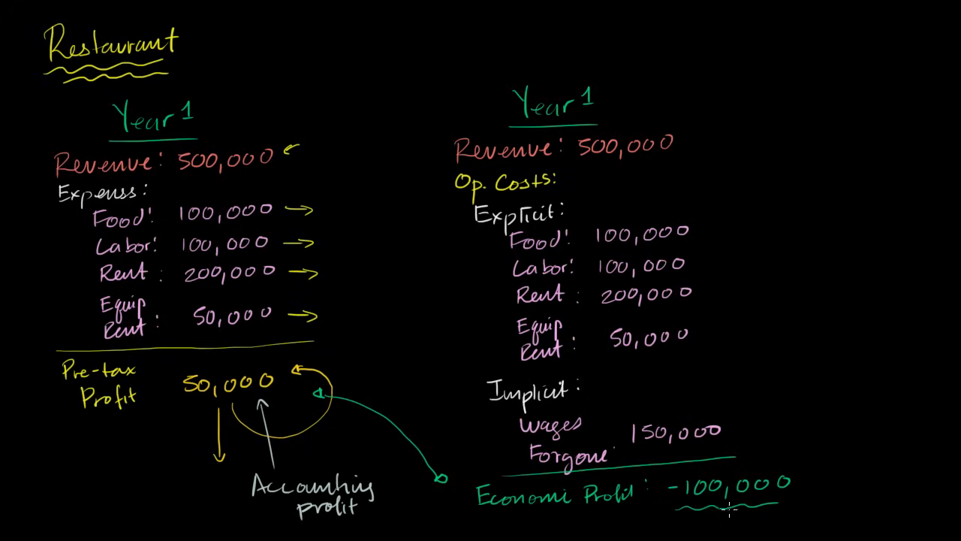
mouse_move(698, 499)
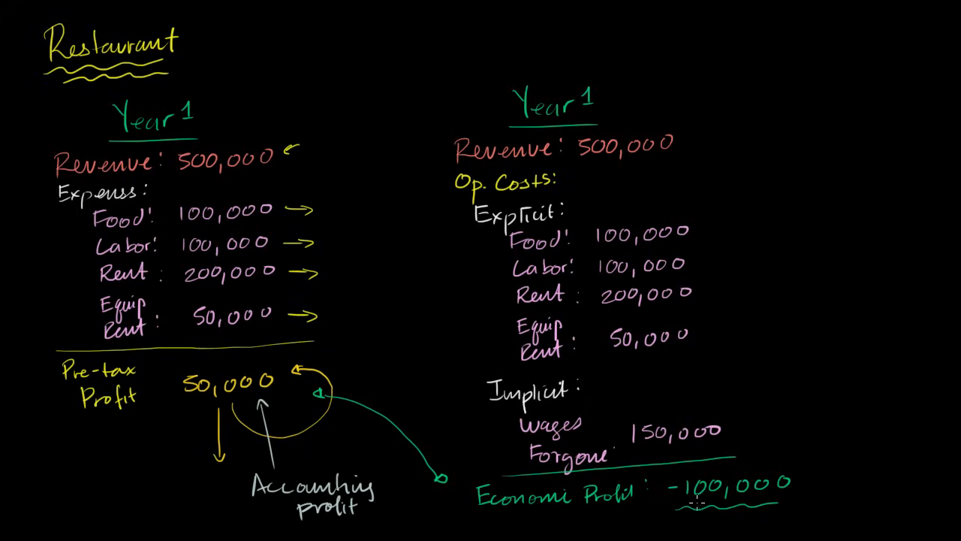
mouse_move(725, 518)
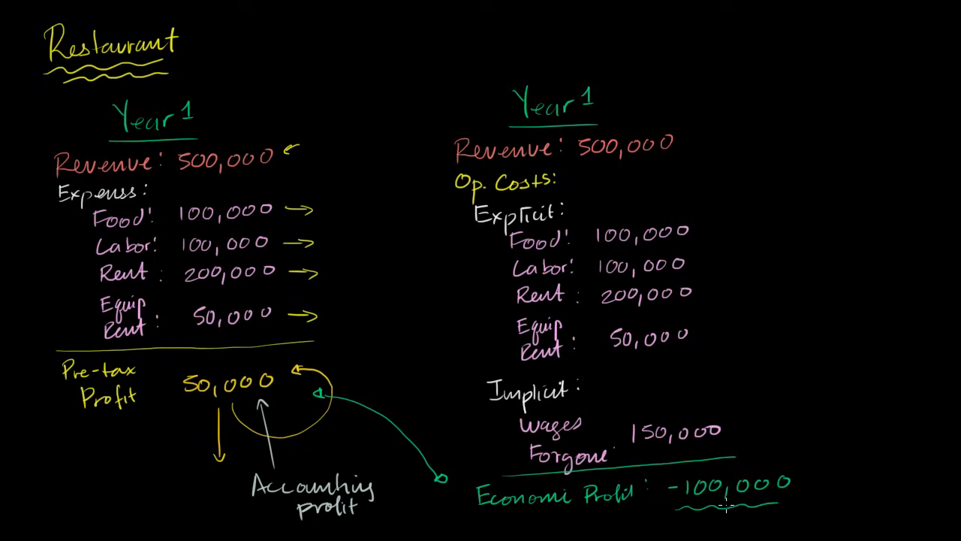
mouse_move(719, 504)
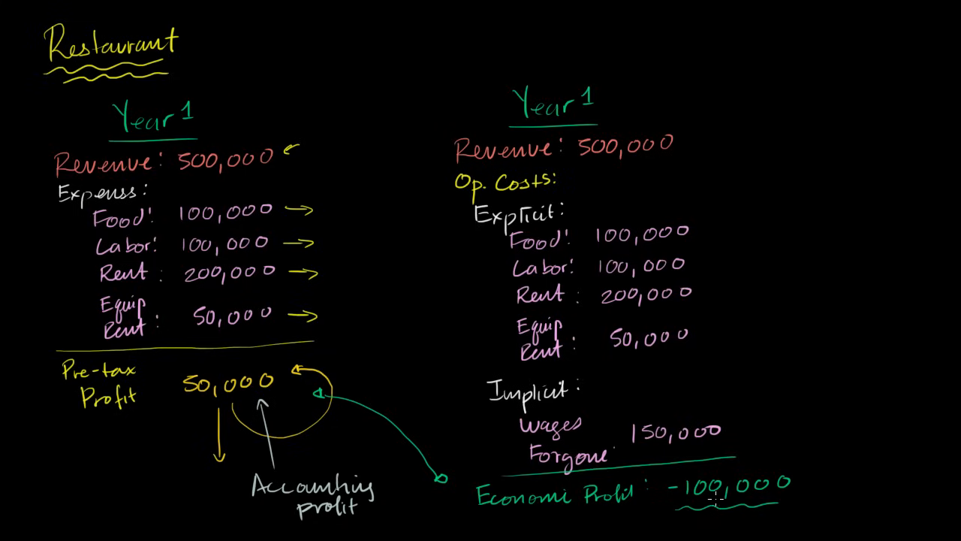
mouse_move(668, 505)
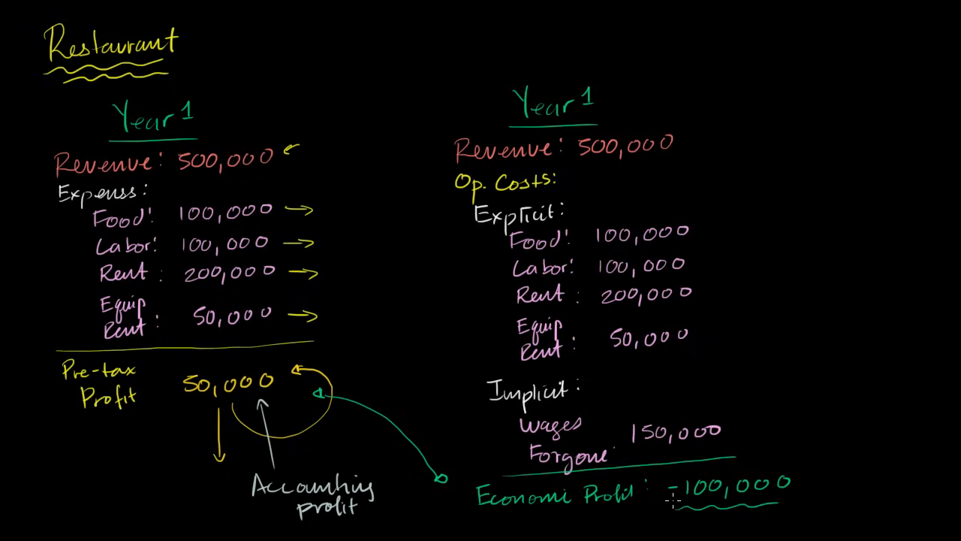
mouse_move(661, 500)
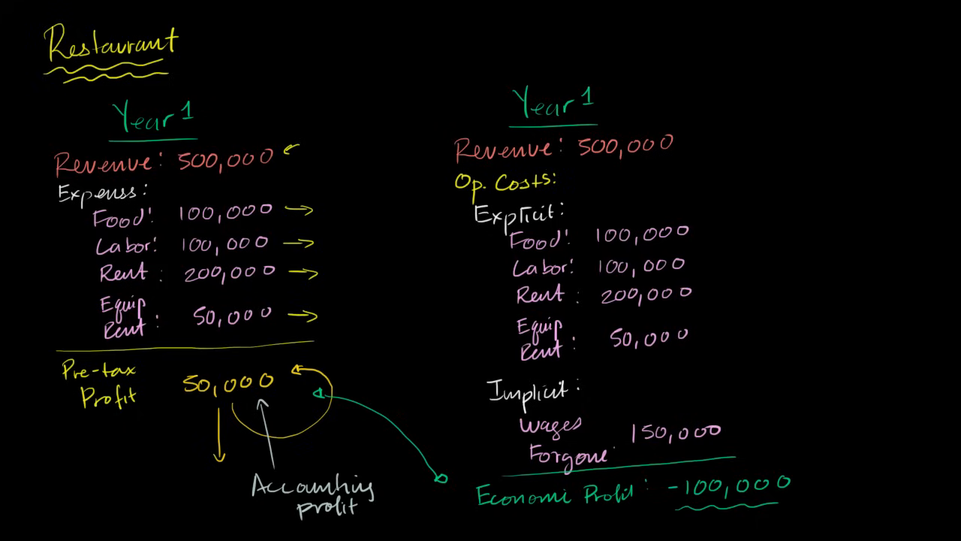
Draw a yellow rectangle around the 50,000 pre-tax profit figure
left_click_drag(180, 368, 285, 398)
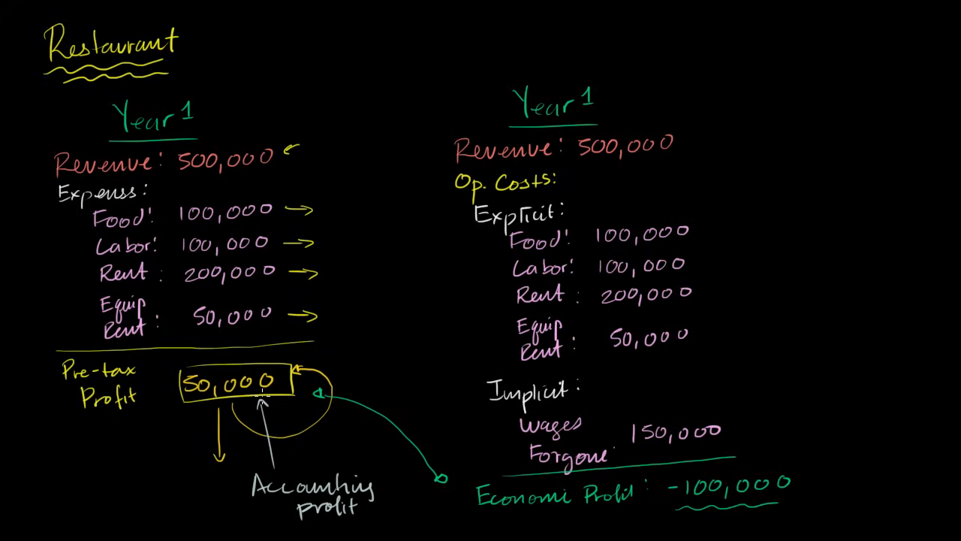
mouse_move(645, 502)
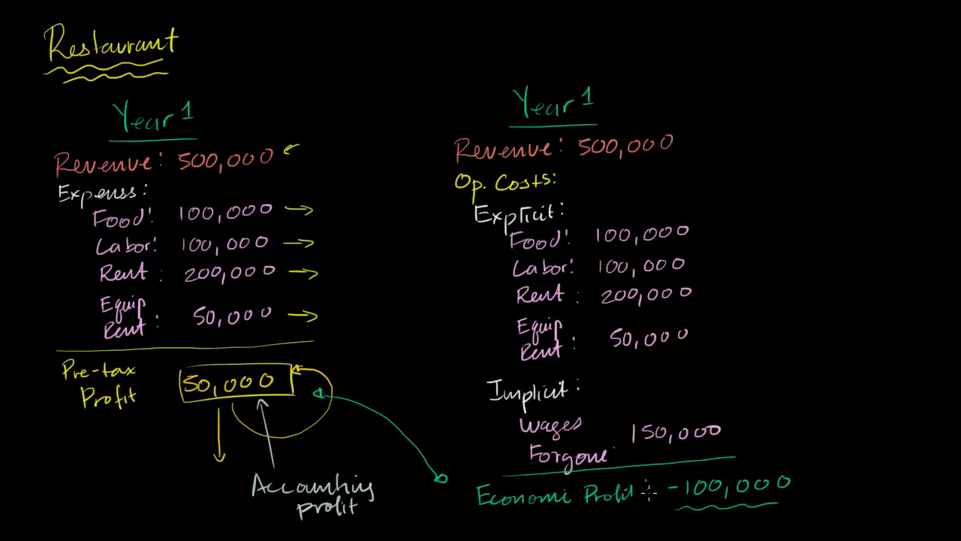